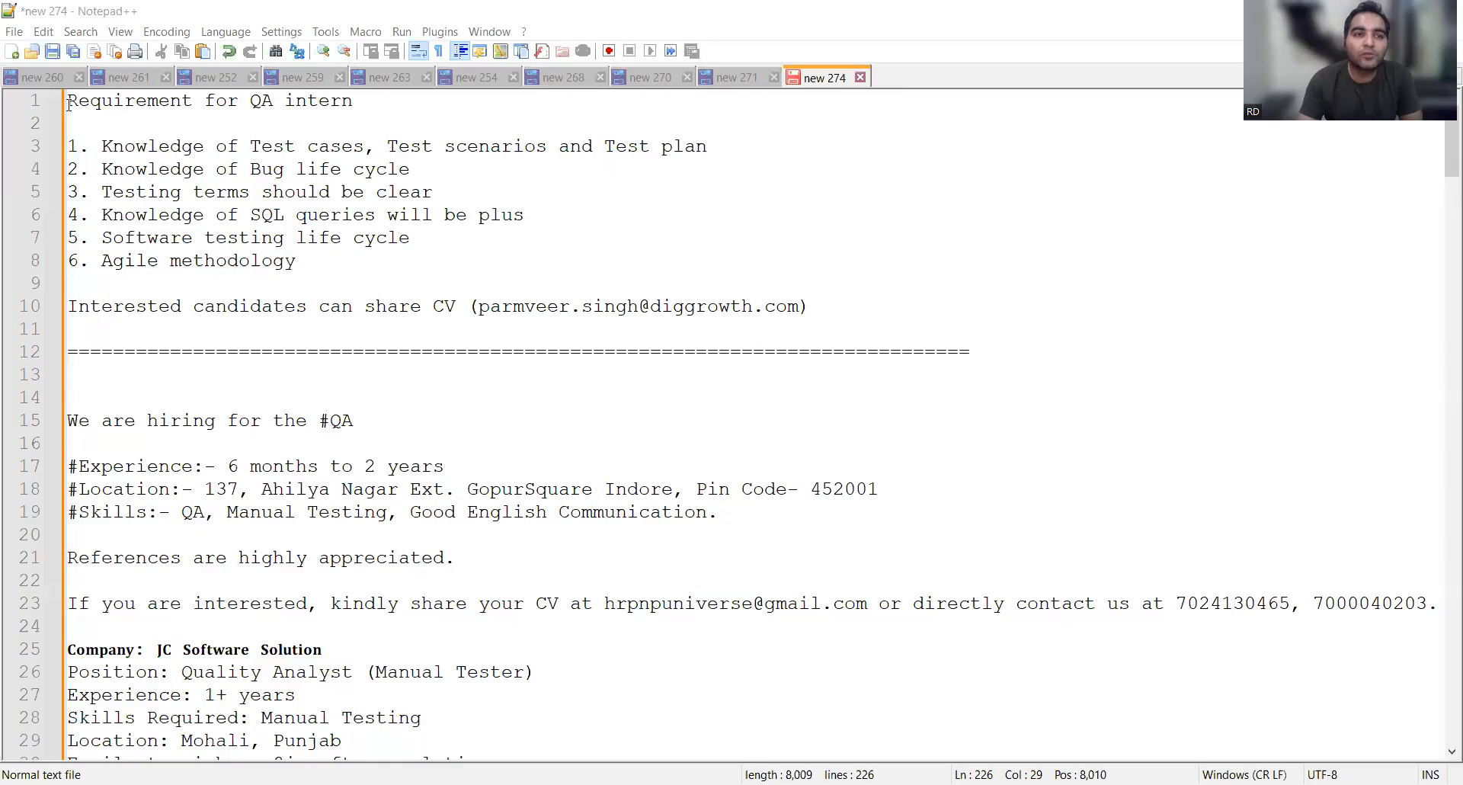
Scroll from the top, highlighting line 23's phone numbers and the Siemens email, to Orbiz.
key("ctrl+Home")
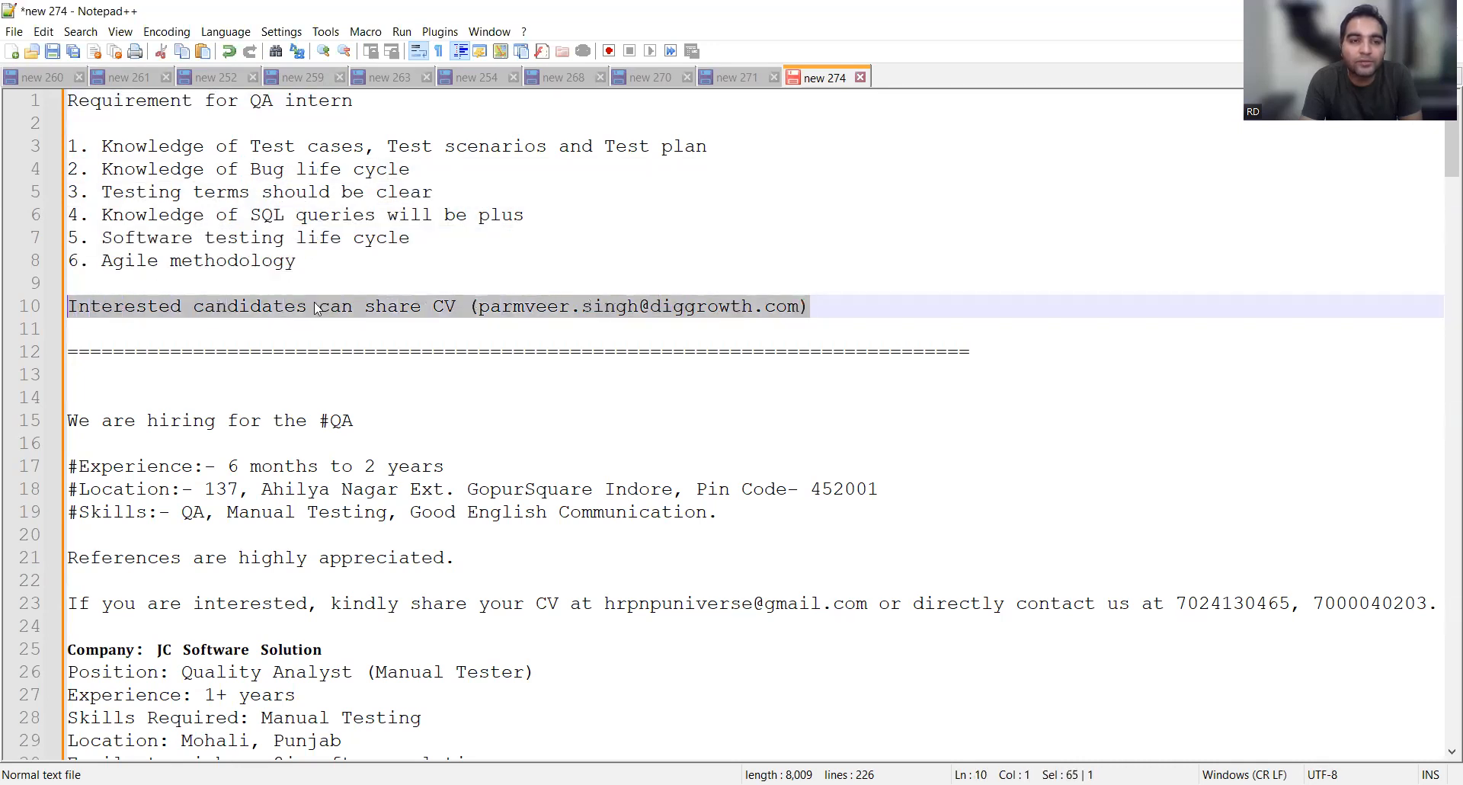
scroll("down", 3)
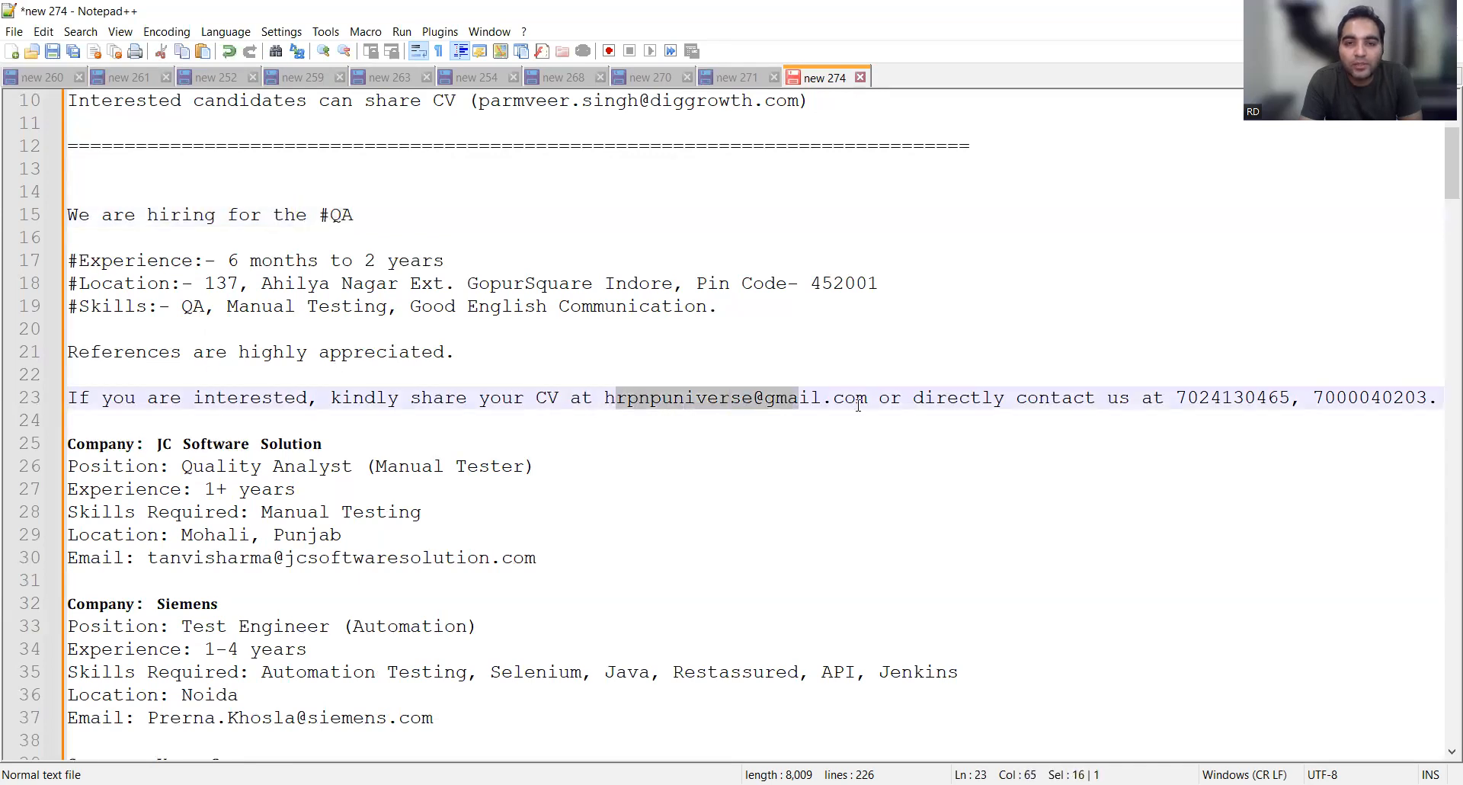
left_click(1427, 397)
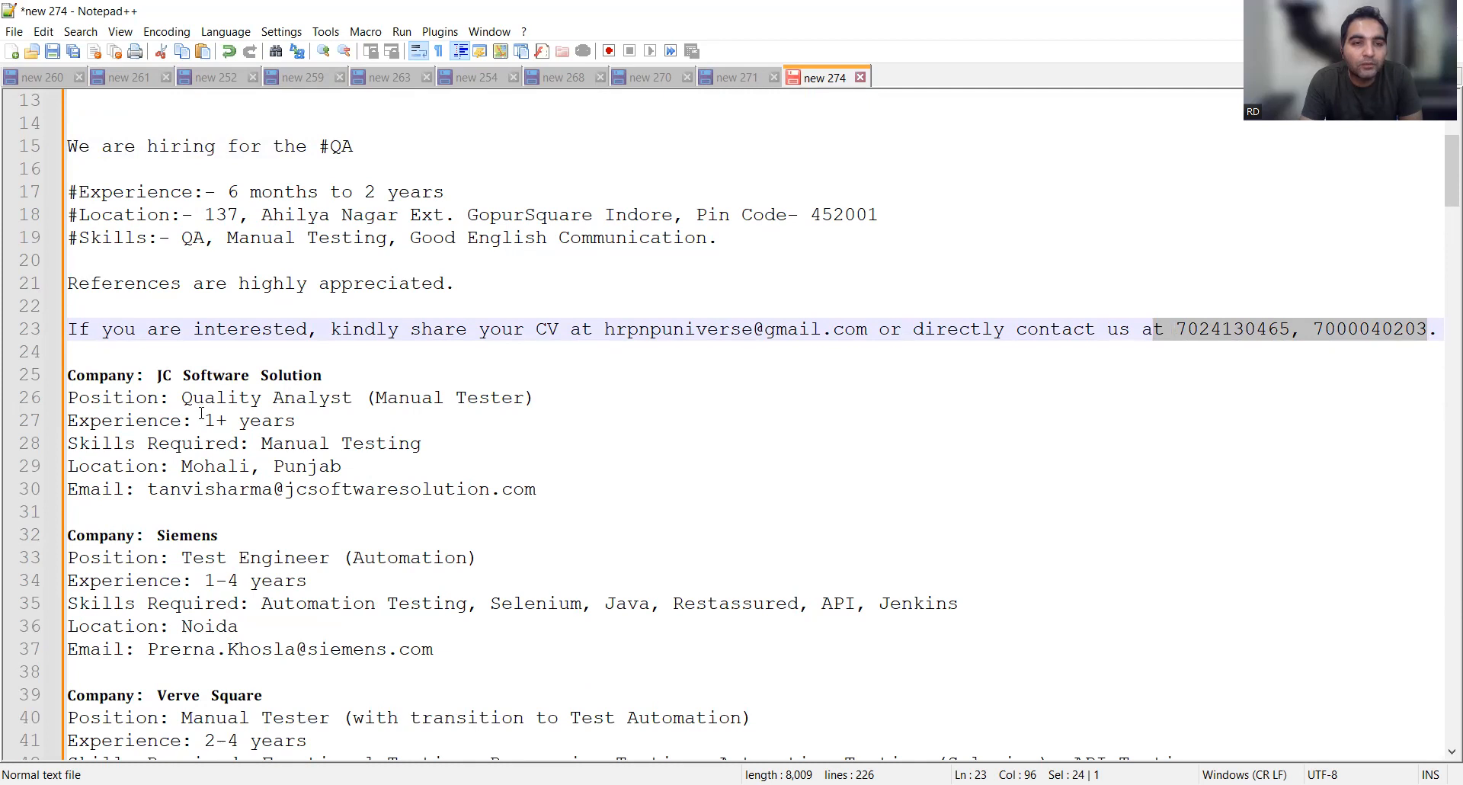
mouse_move(581, 483)
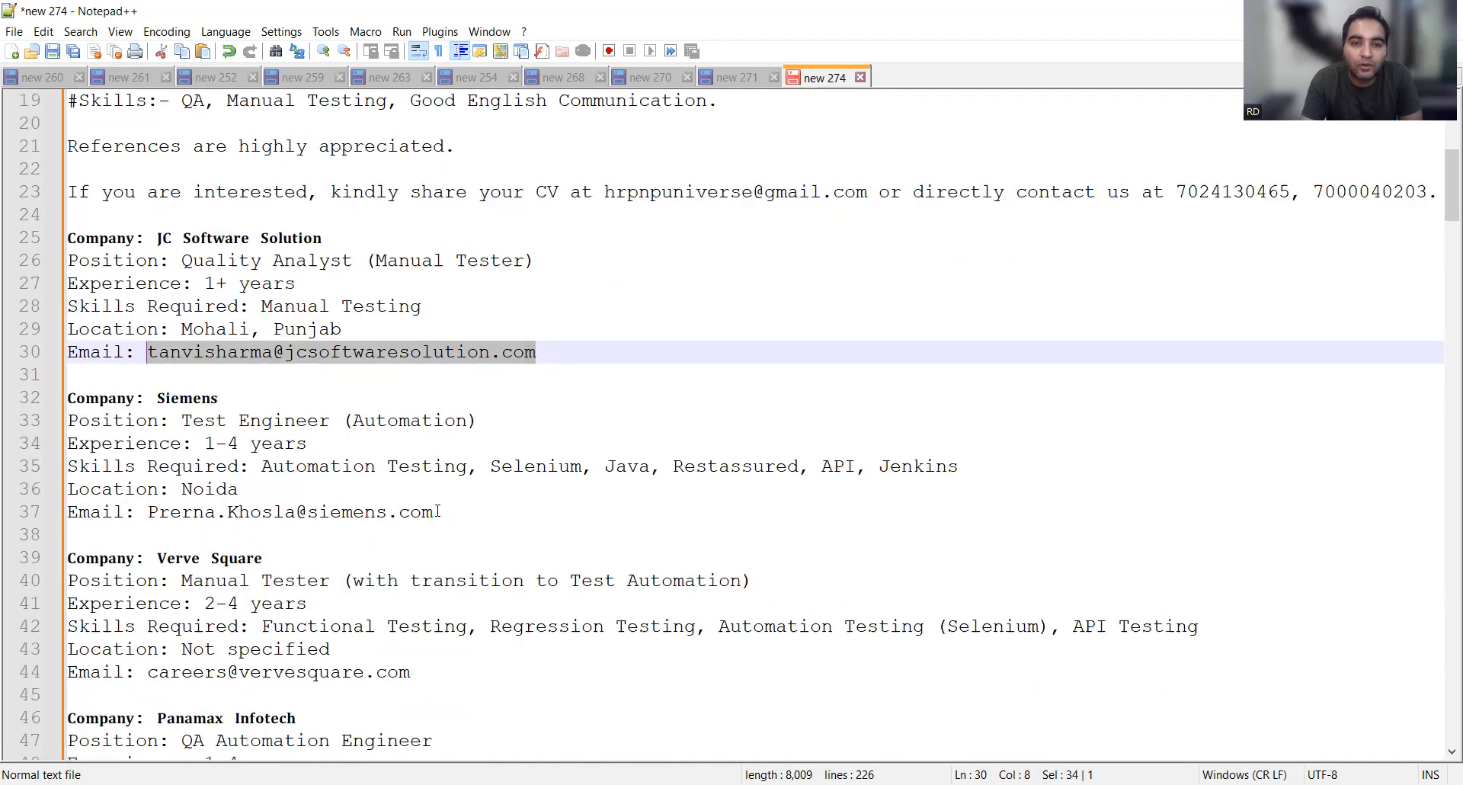
double_click(534, 466)
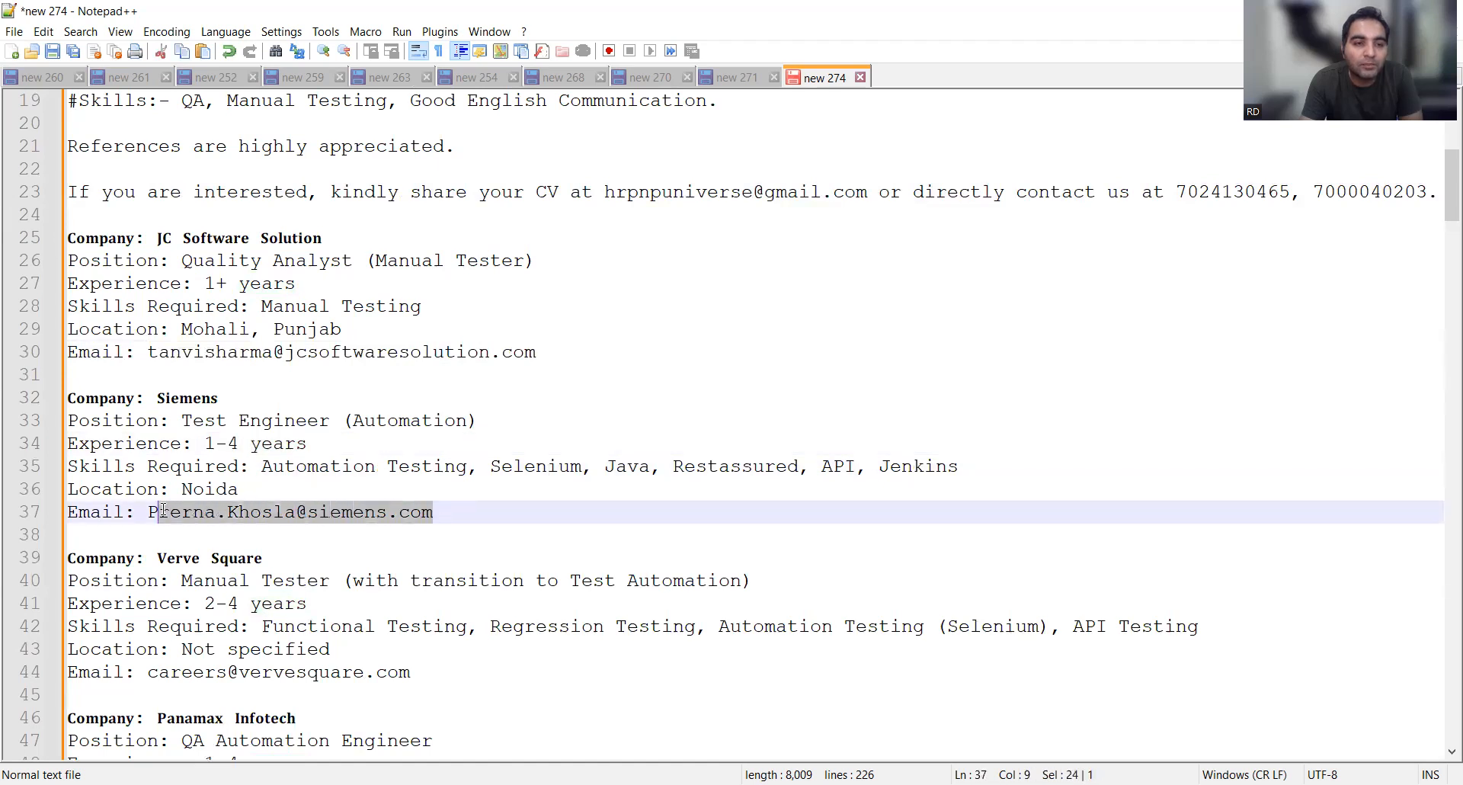
scroll("down", 3)
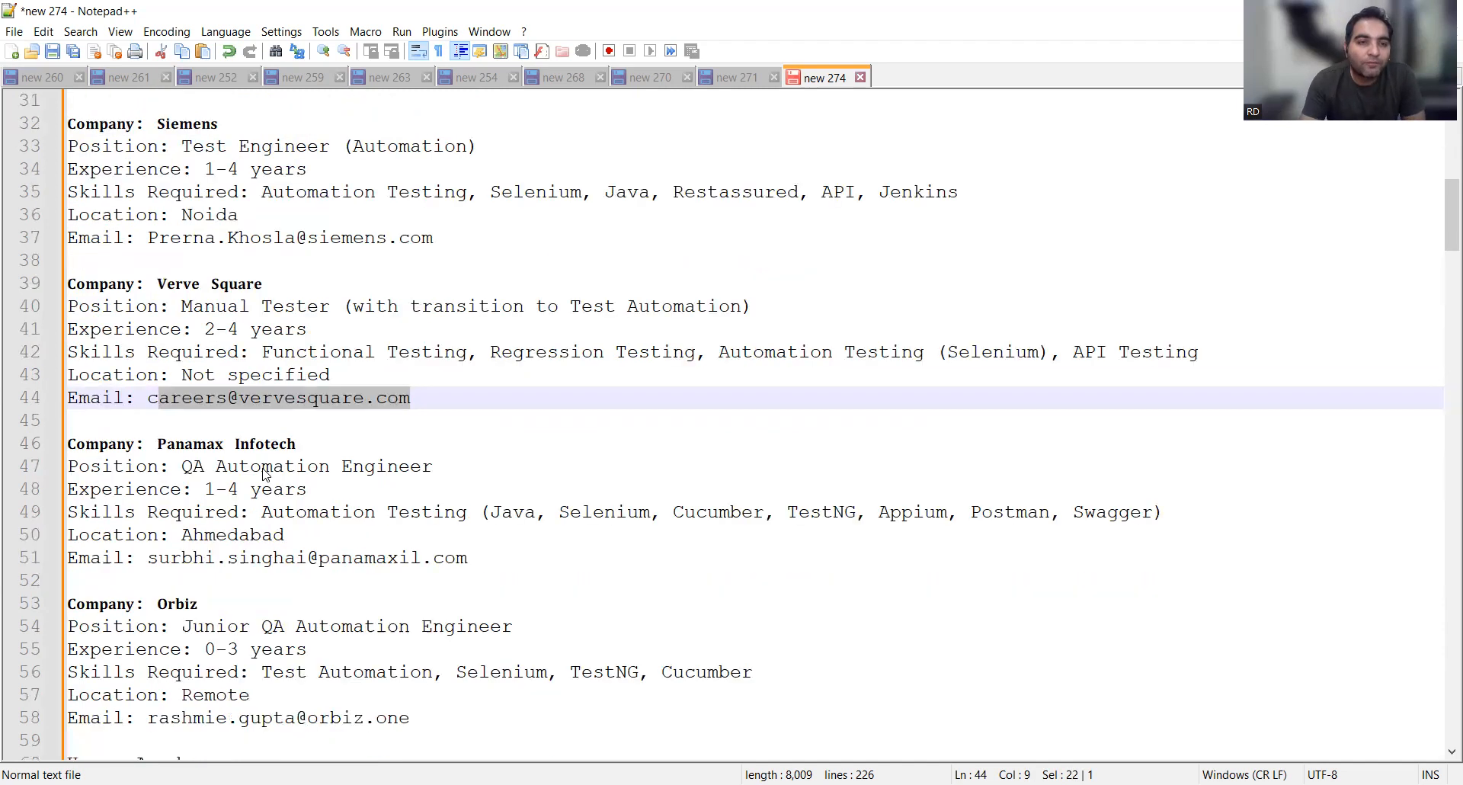
Scroll past GE Digital and Valueleaf, highlighting Orbiz's Remote location, down to Krayr.
scroll("down", 3)
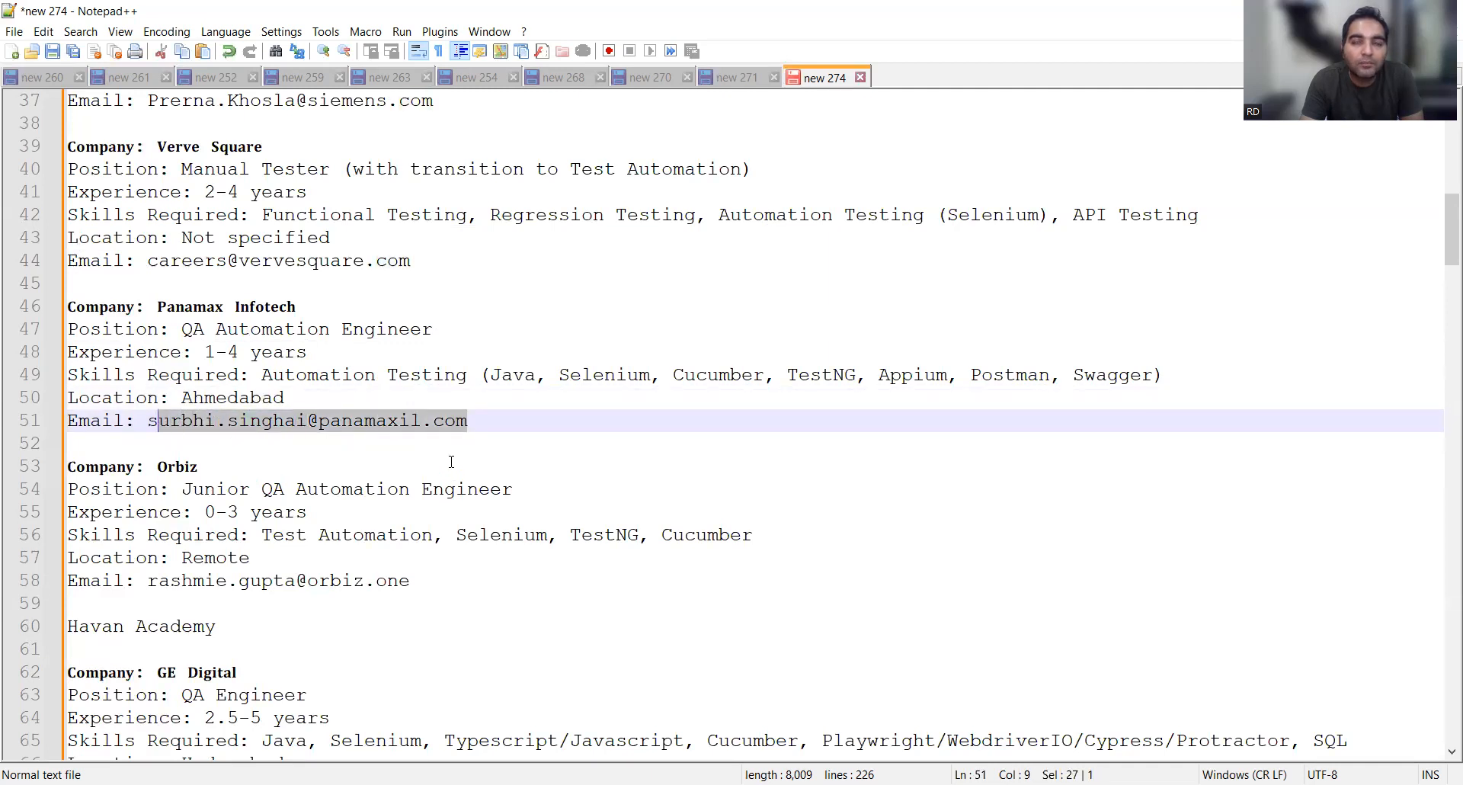
scroll("down", 3)
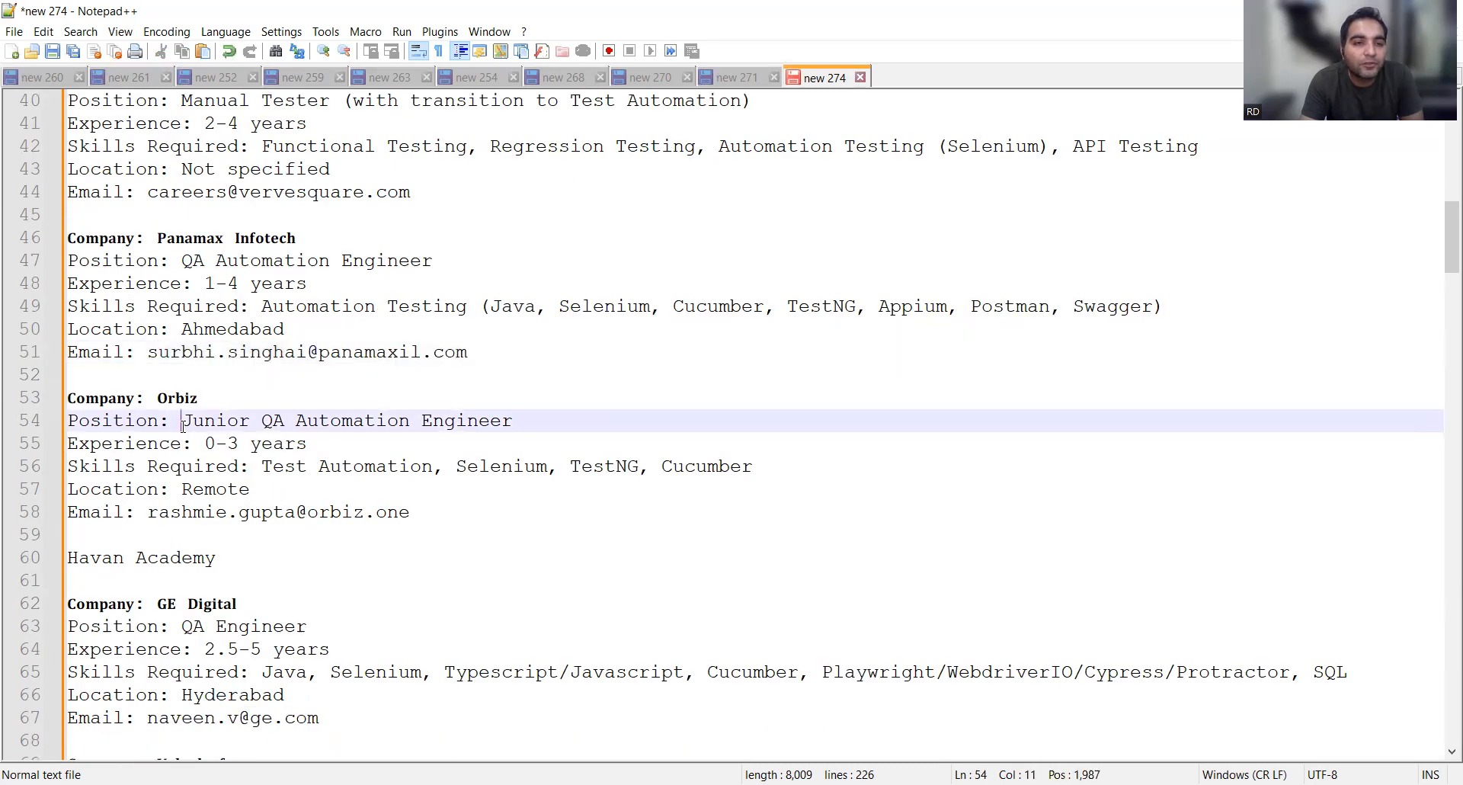
left_click_drag(183, 420, 511, 420)
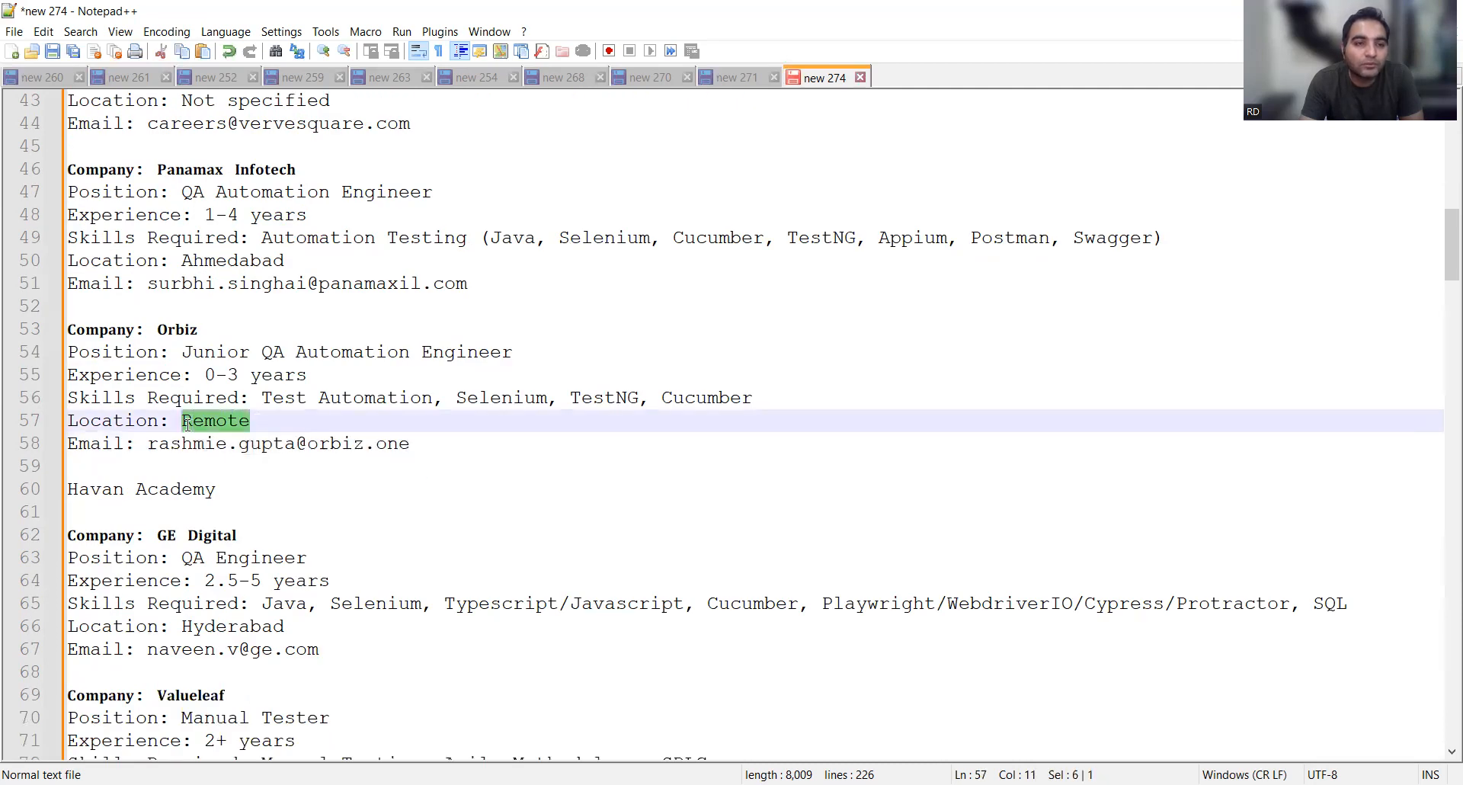
scroll("down", 3)
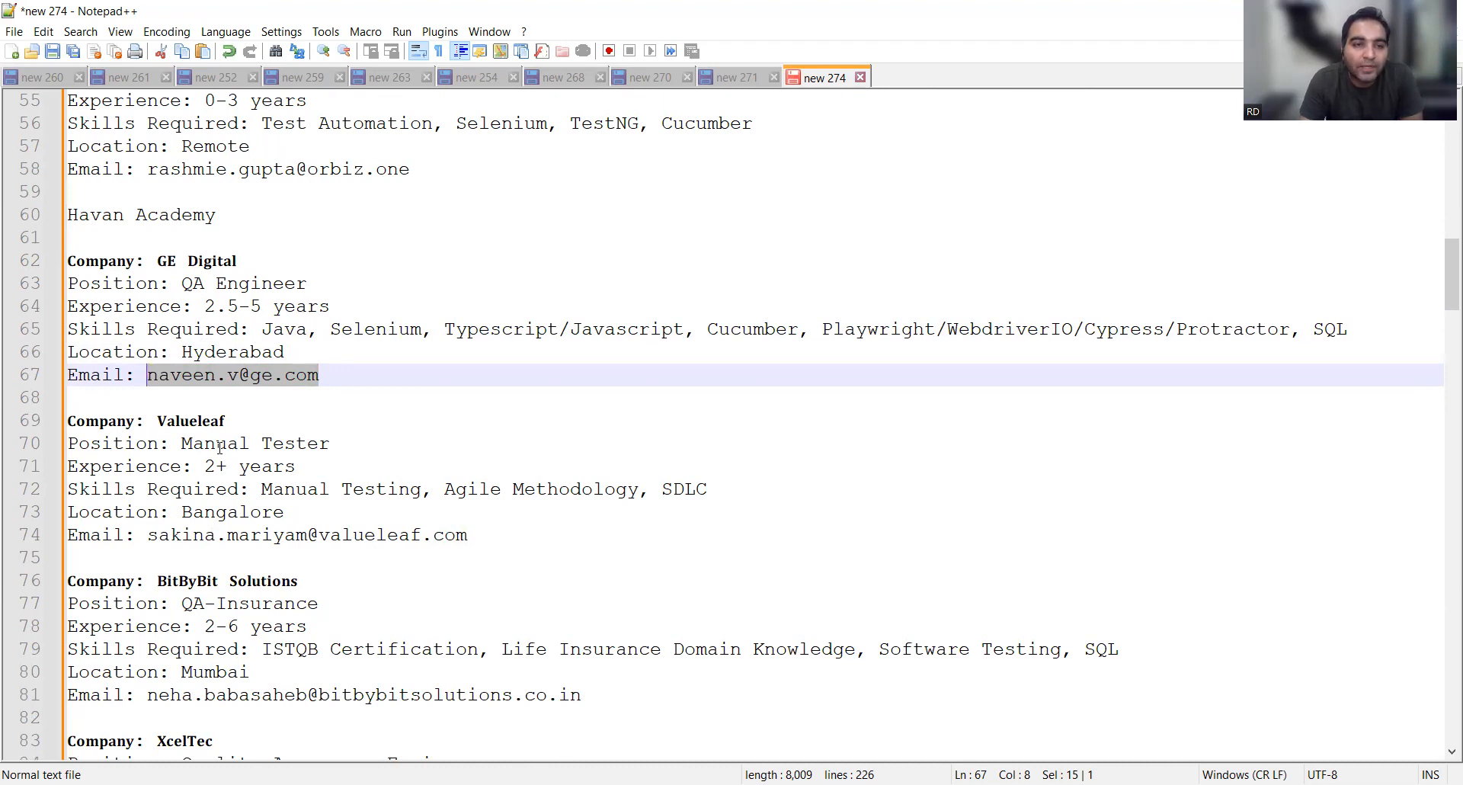
scroll("down", 3)
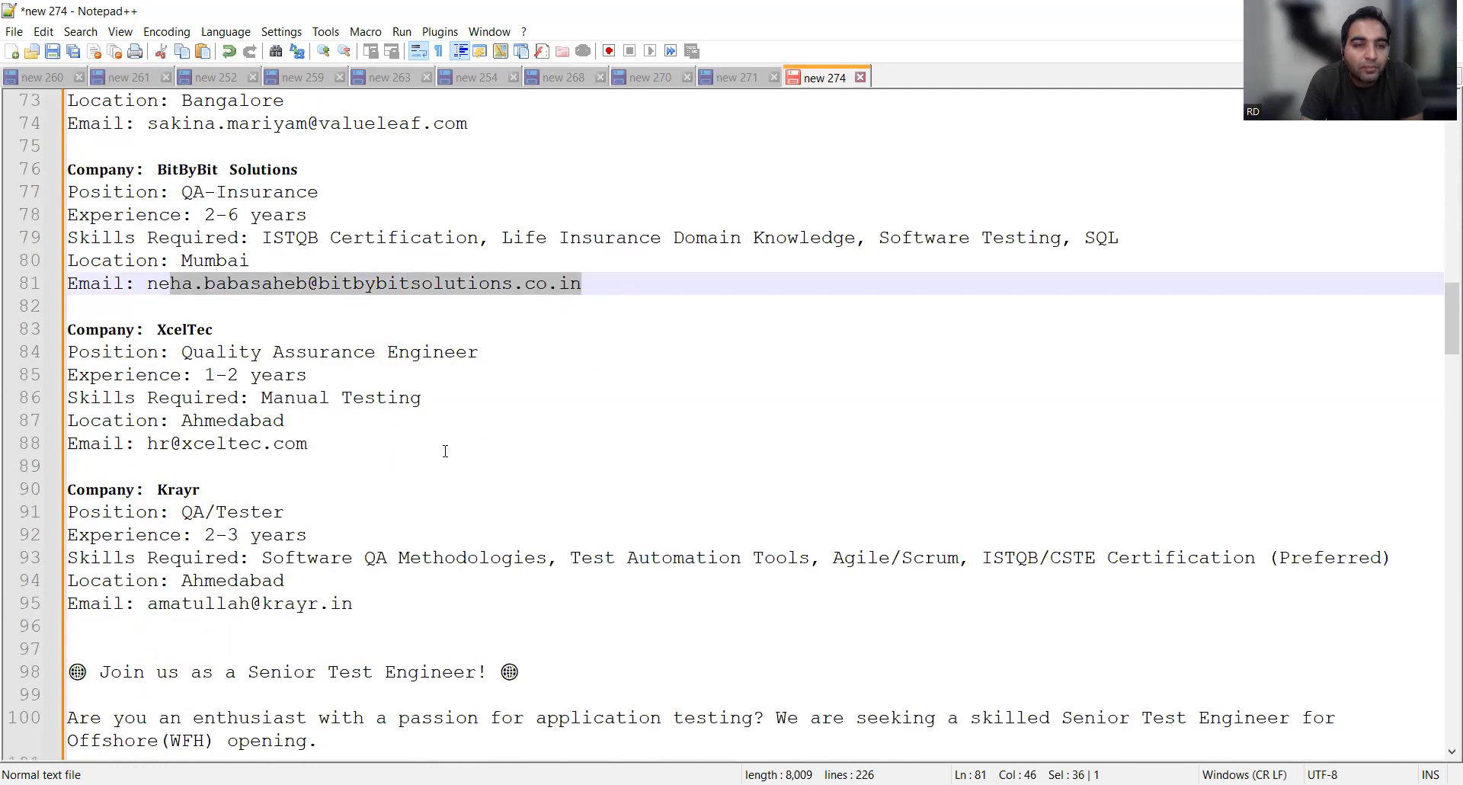
Highlight the Krayr listing details and the Senior Test Engineer post's contact email.
double_click(261, 420)
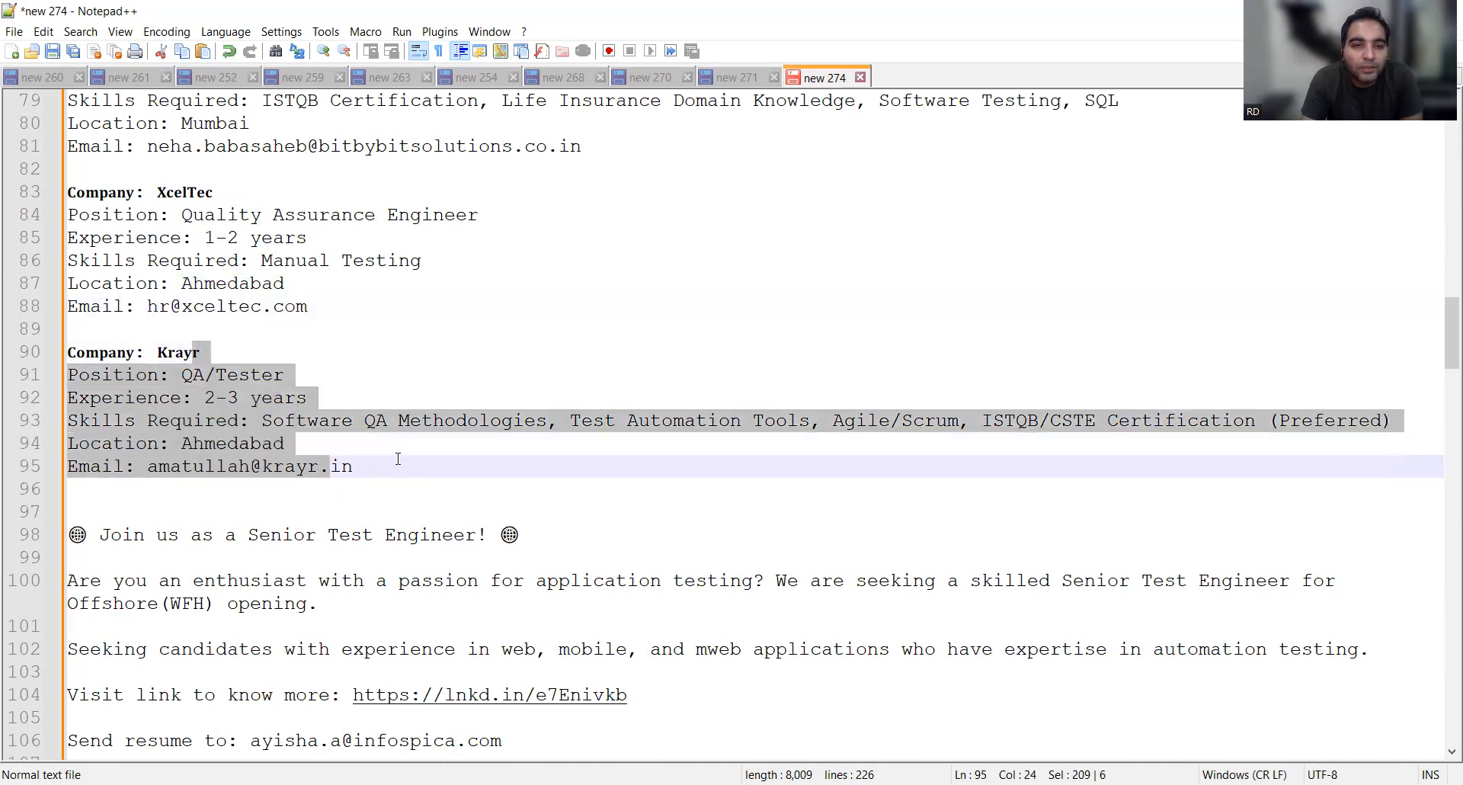
scroll("down", 3)
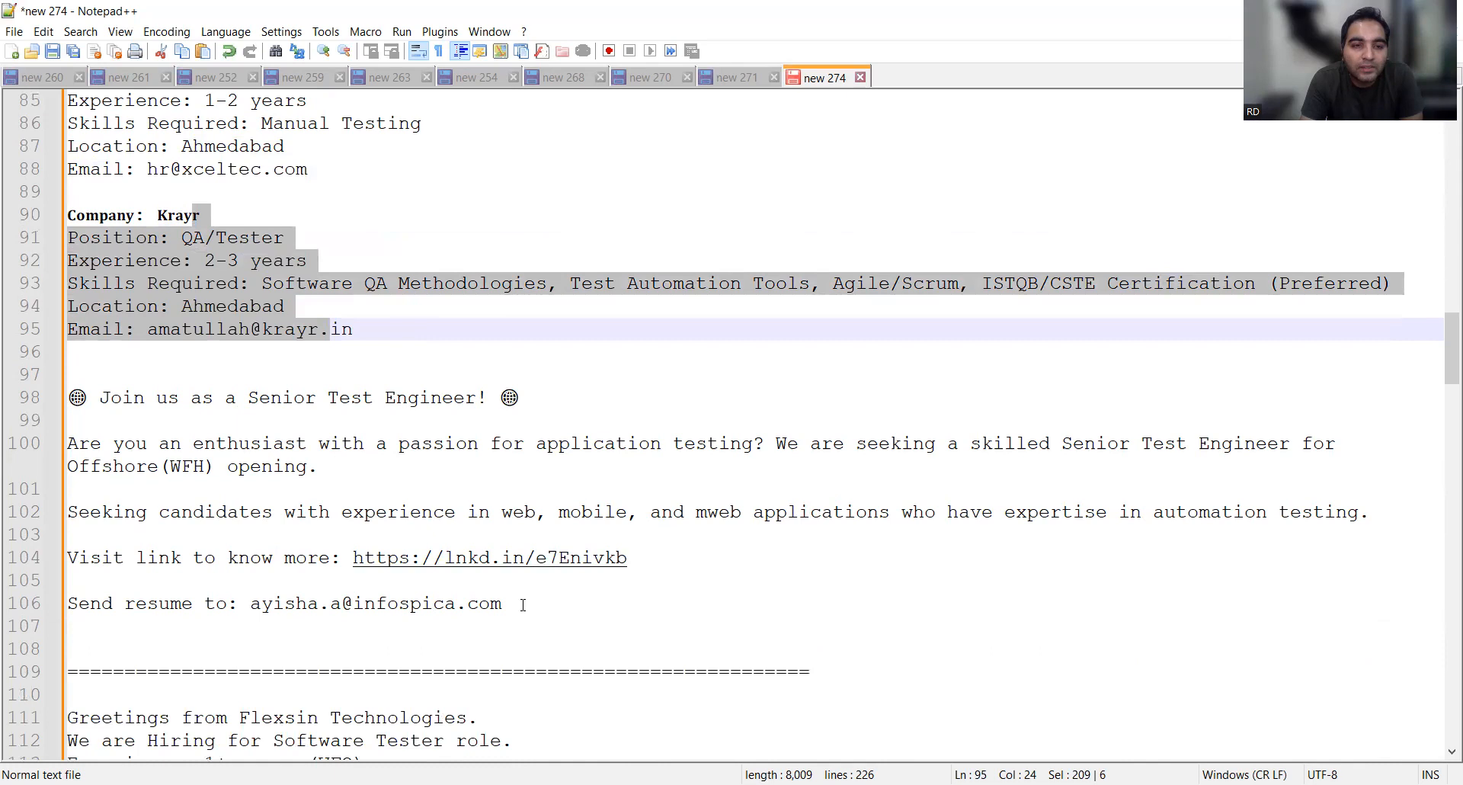
left_click(500, 603)
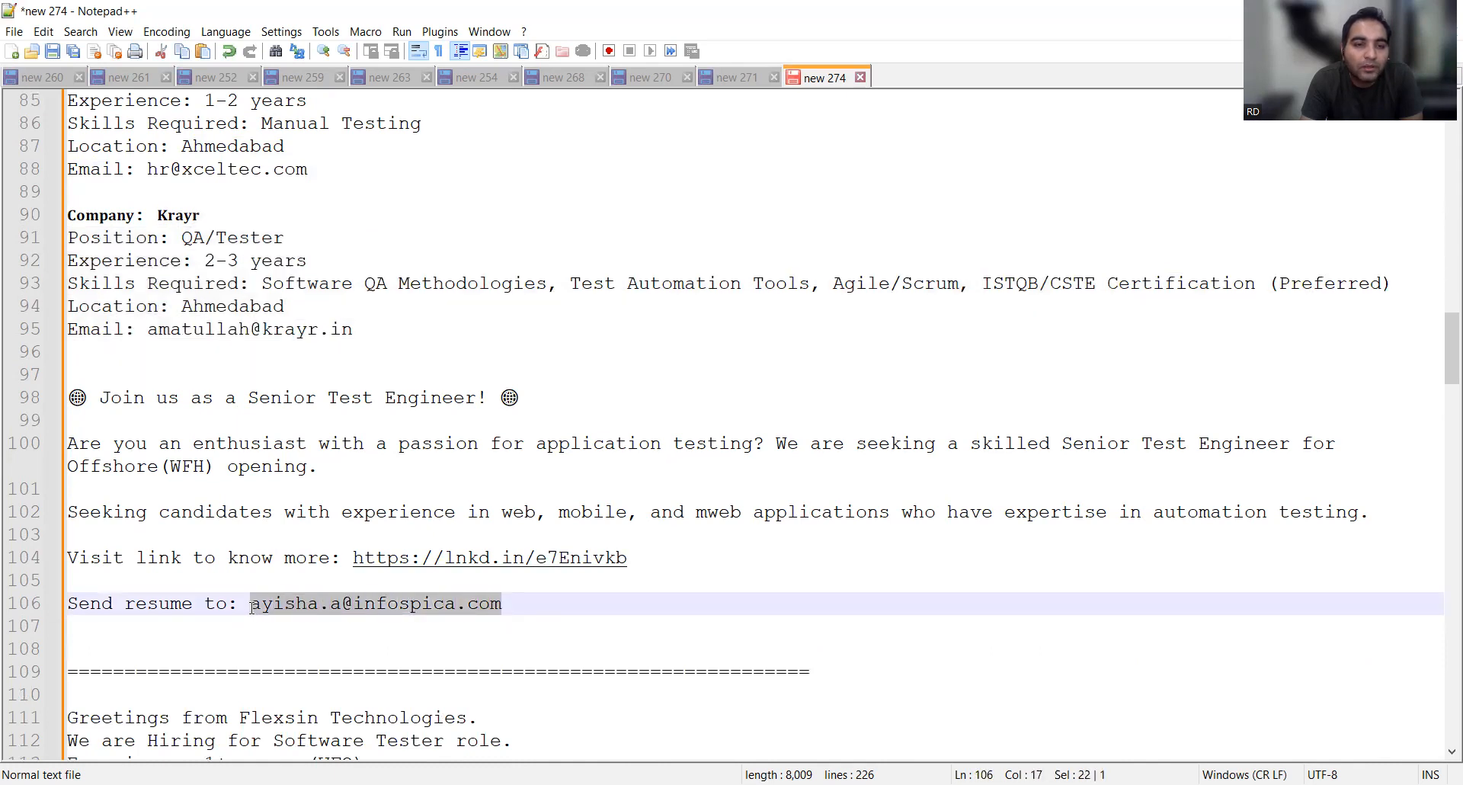
Scroll down to the Panamax Infotech, remote QA Engineer and Xebia postings.
scroll("down", 3)
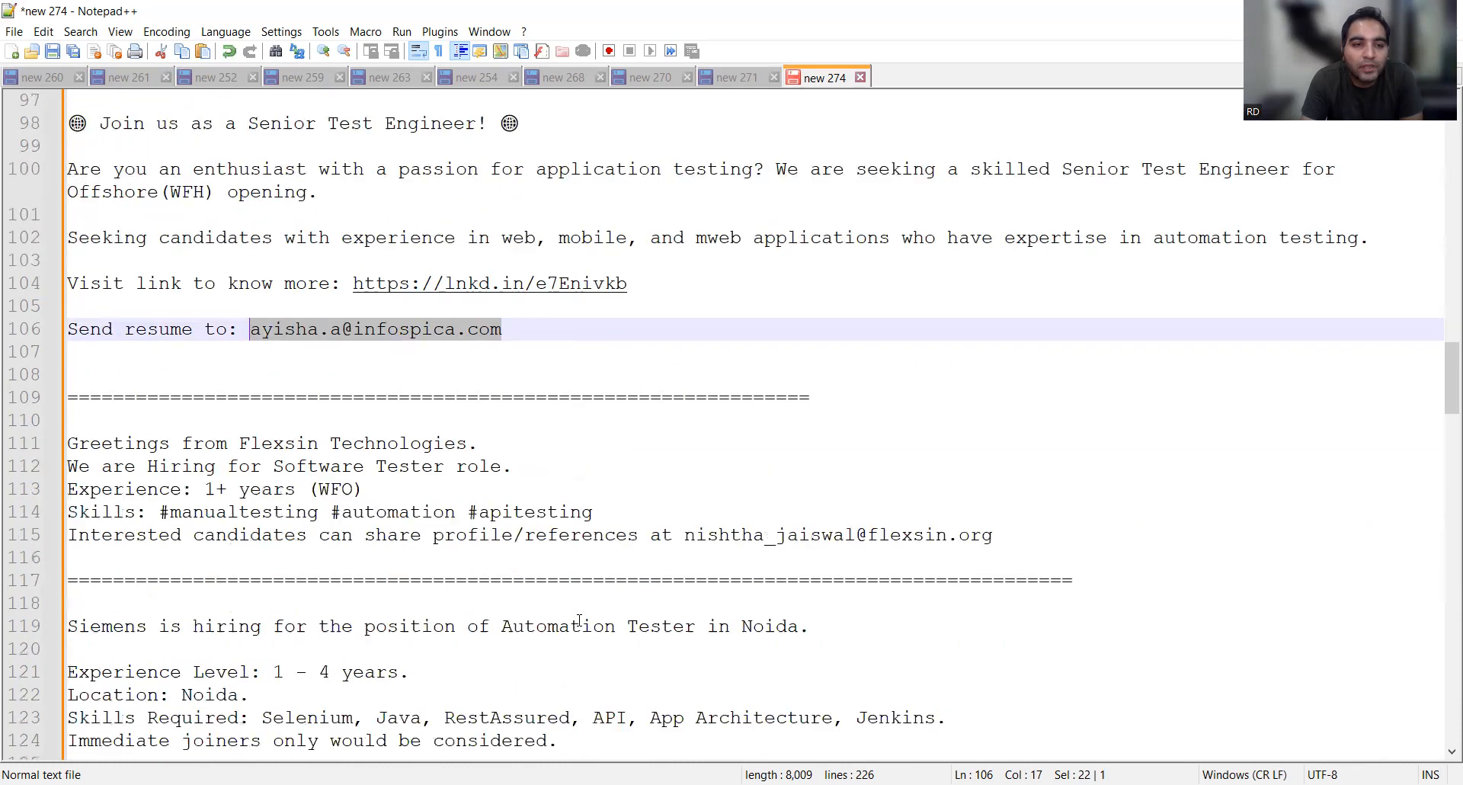
mouse_move(305, 457)
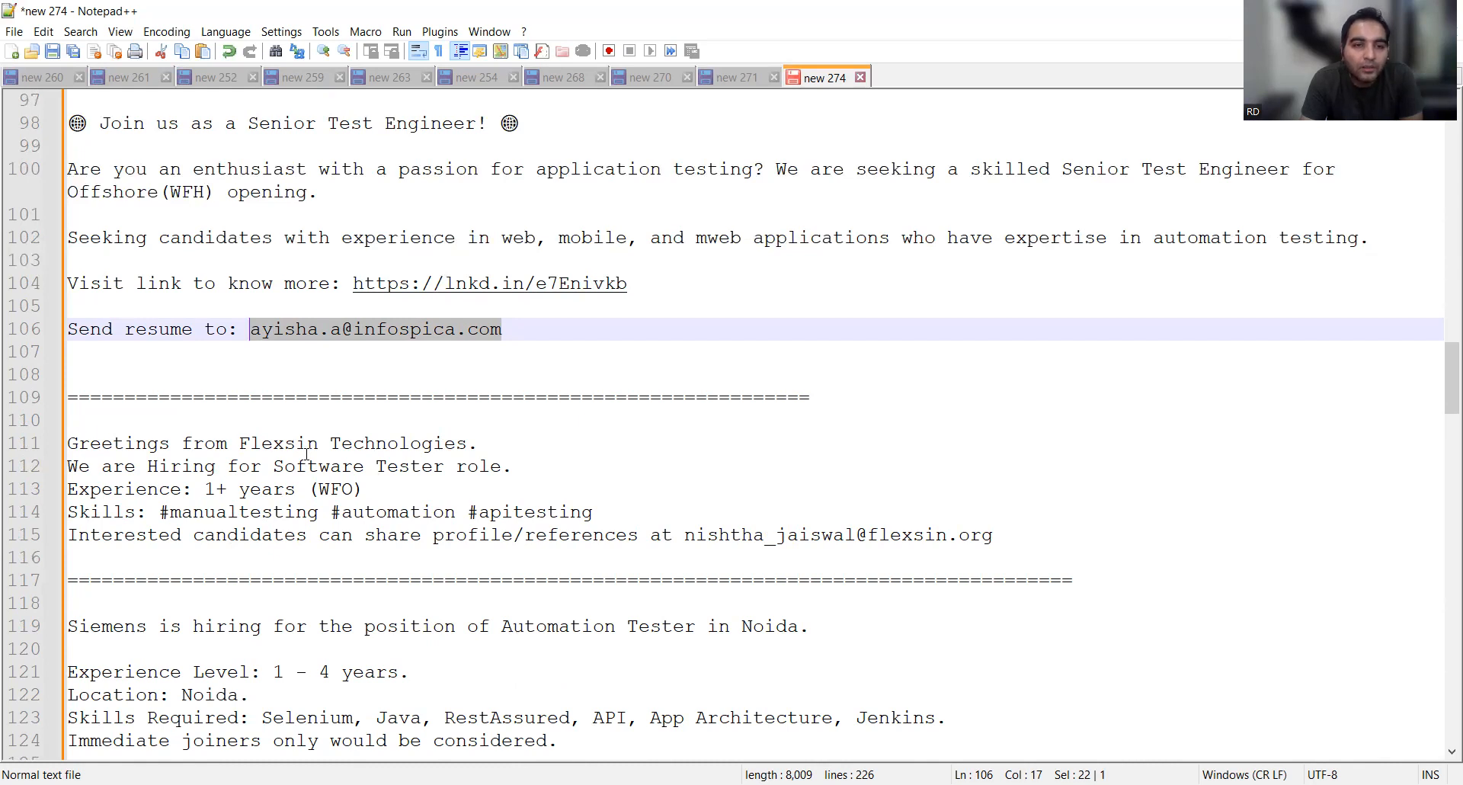
scroll("down", 3)
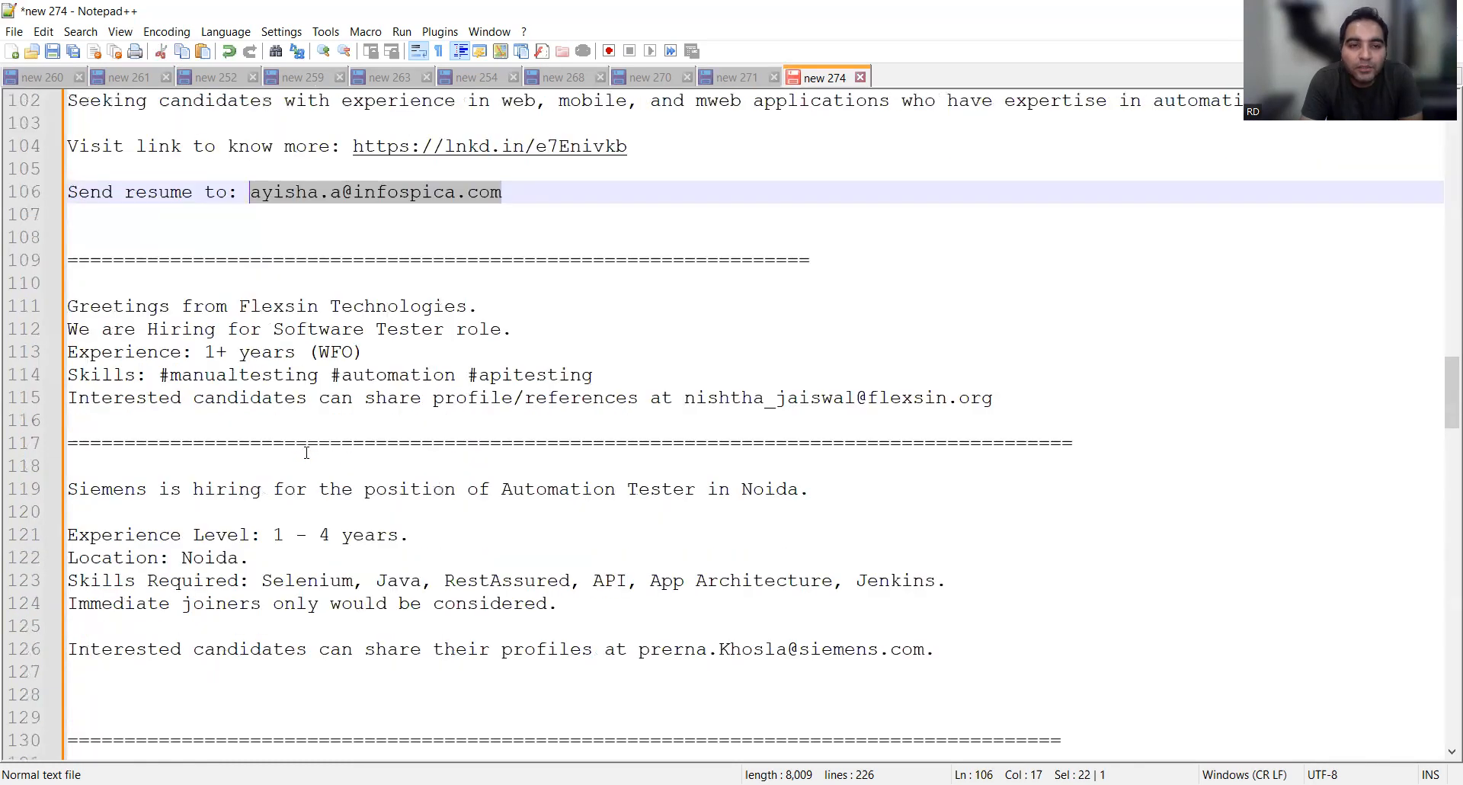
scroll("down", 3)
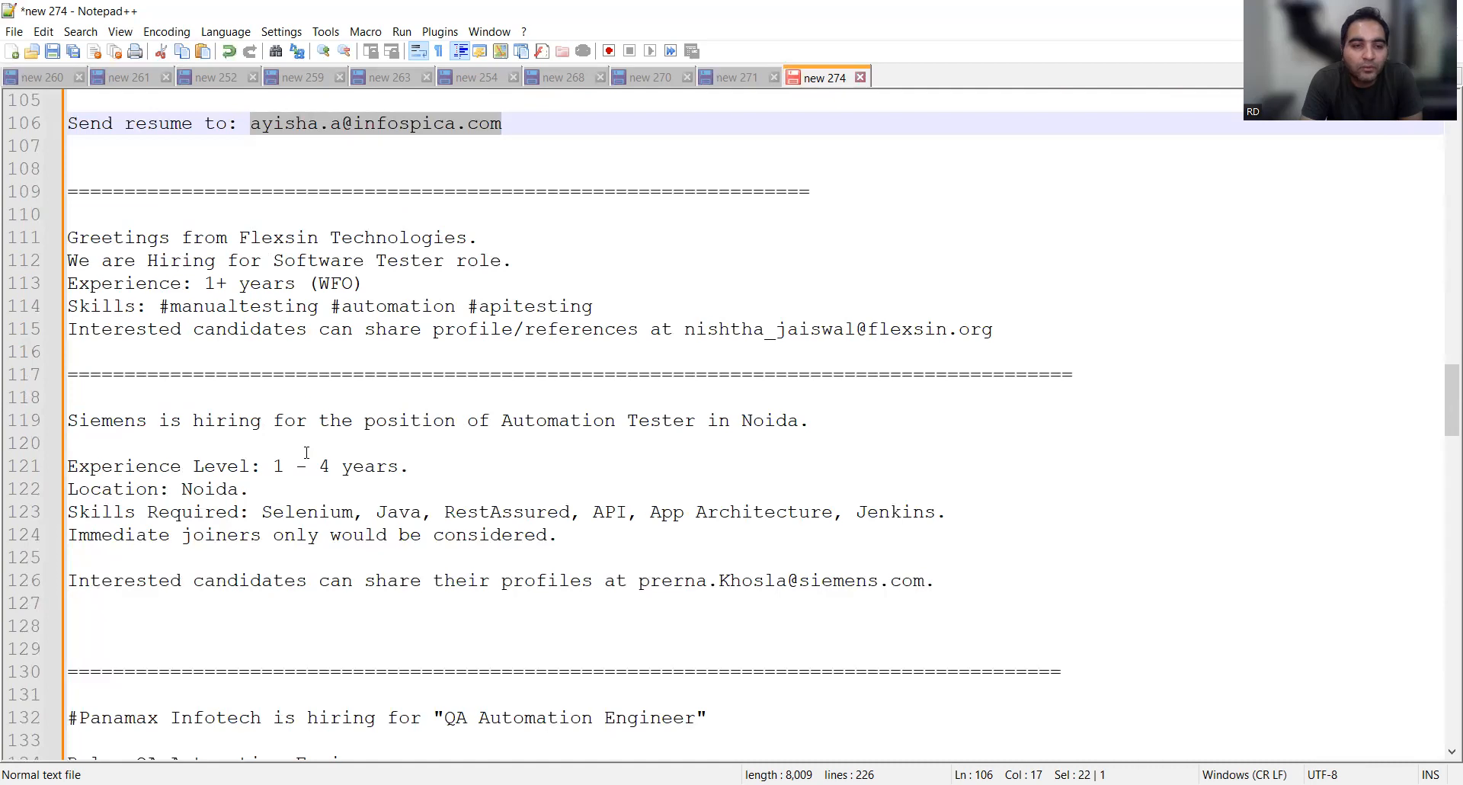
scroll("down", 3)
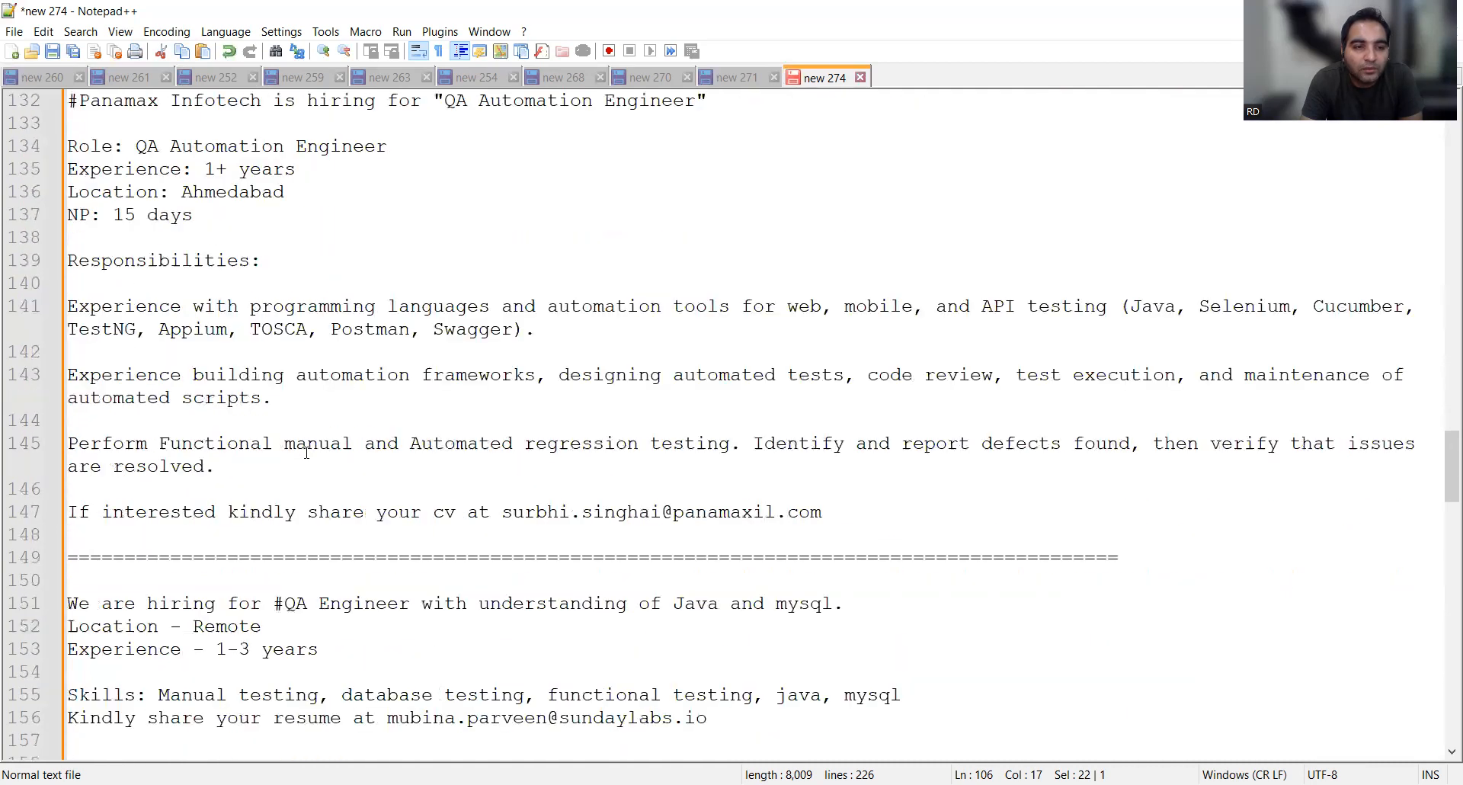
scroll("down", 3)
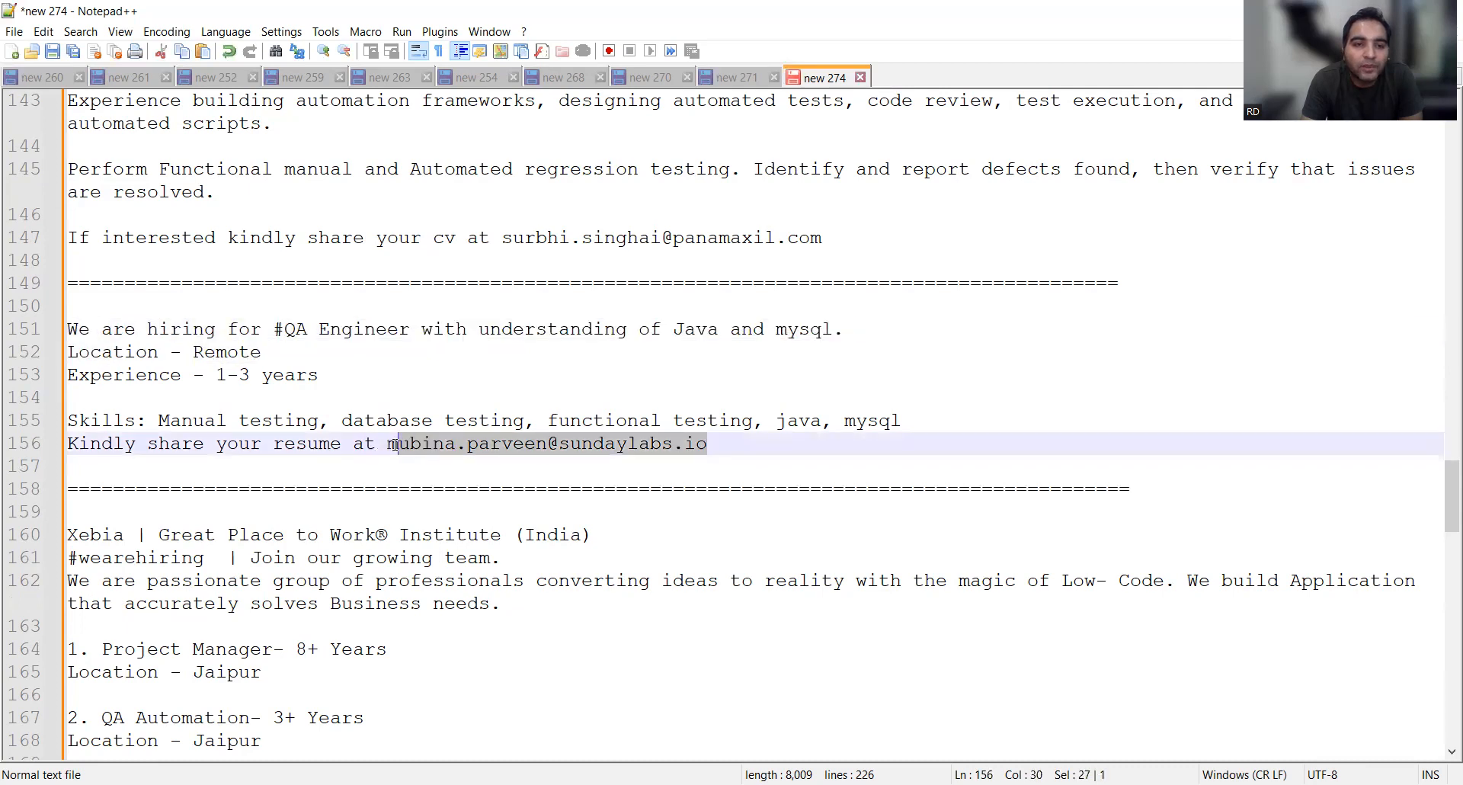
Scroll through the Xebia openings down to the QA Engineer - Manual and Binare IT Solutions posts.
scroll("down", 3)
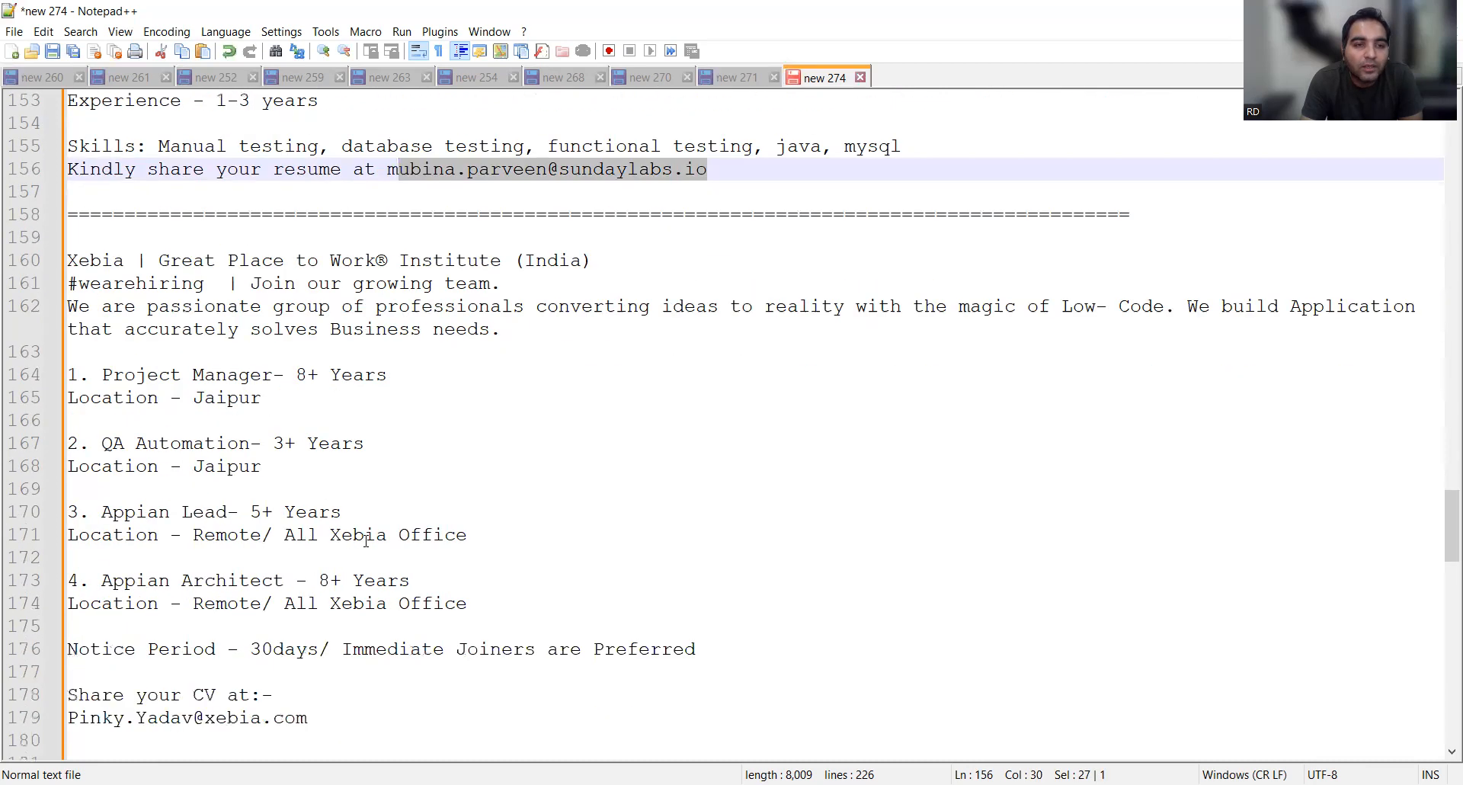
scroll("down", 3)
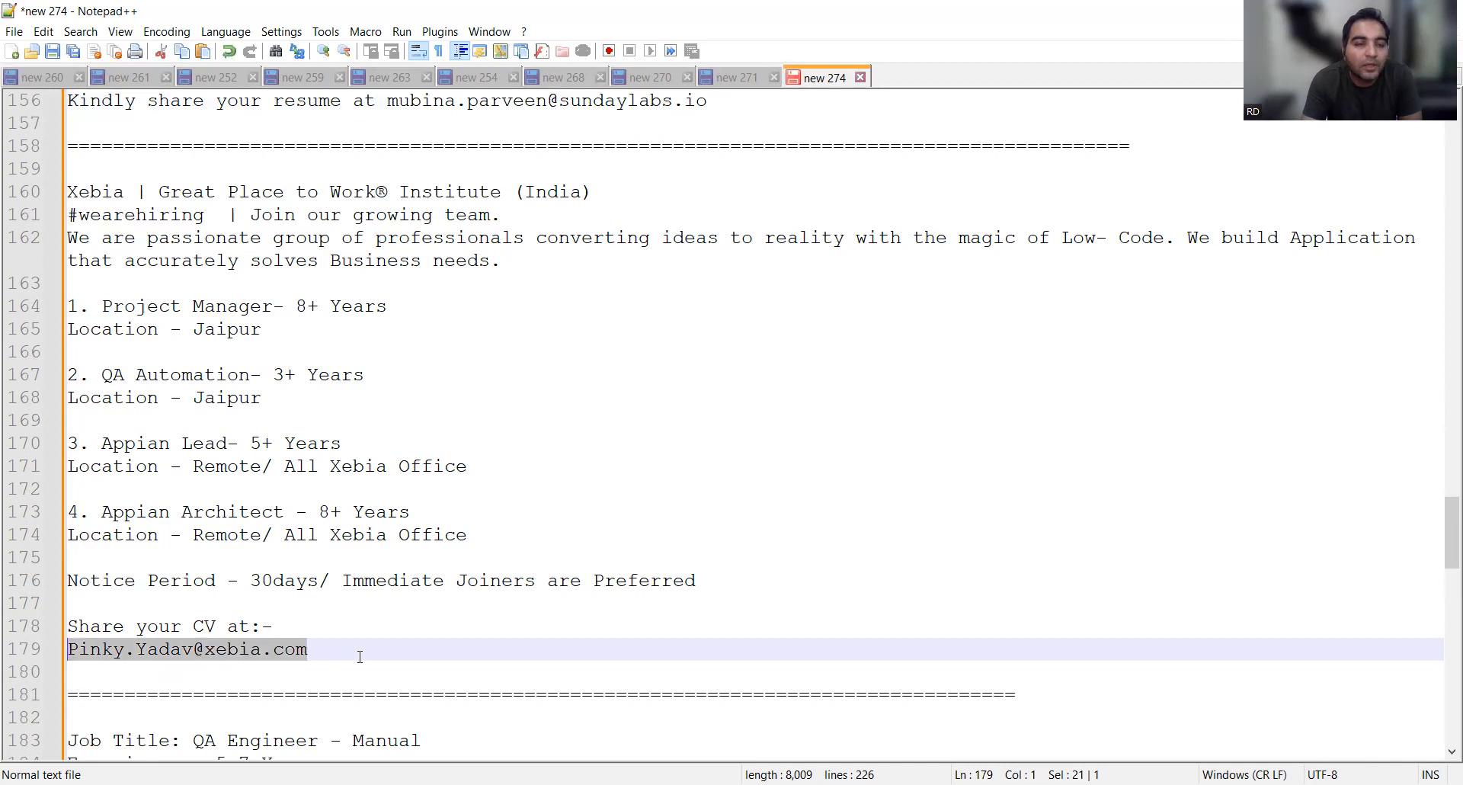
mouse_move(348, 348)
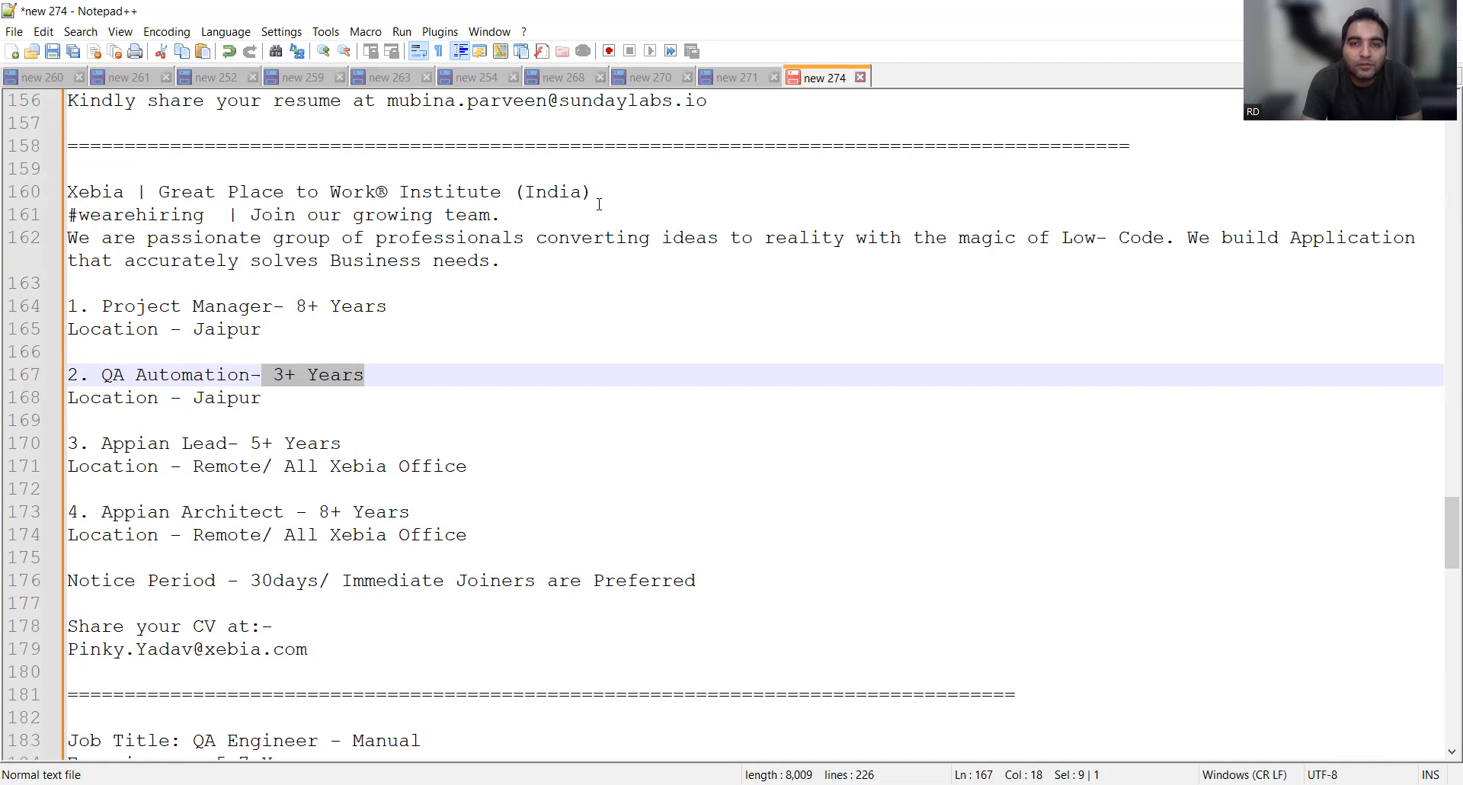
scroll("down", 3)
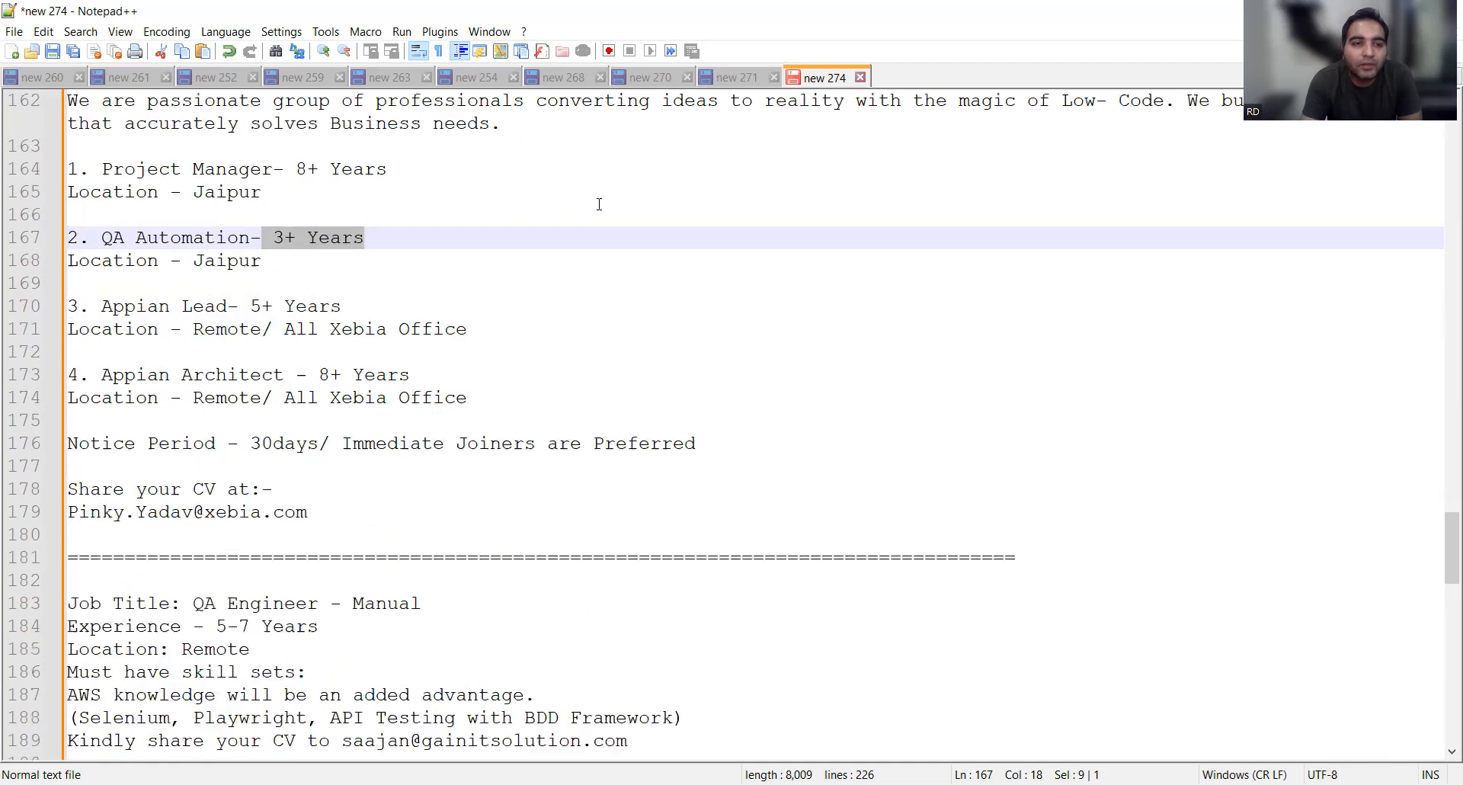
scroll("down", 3)
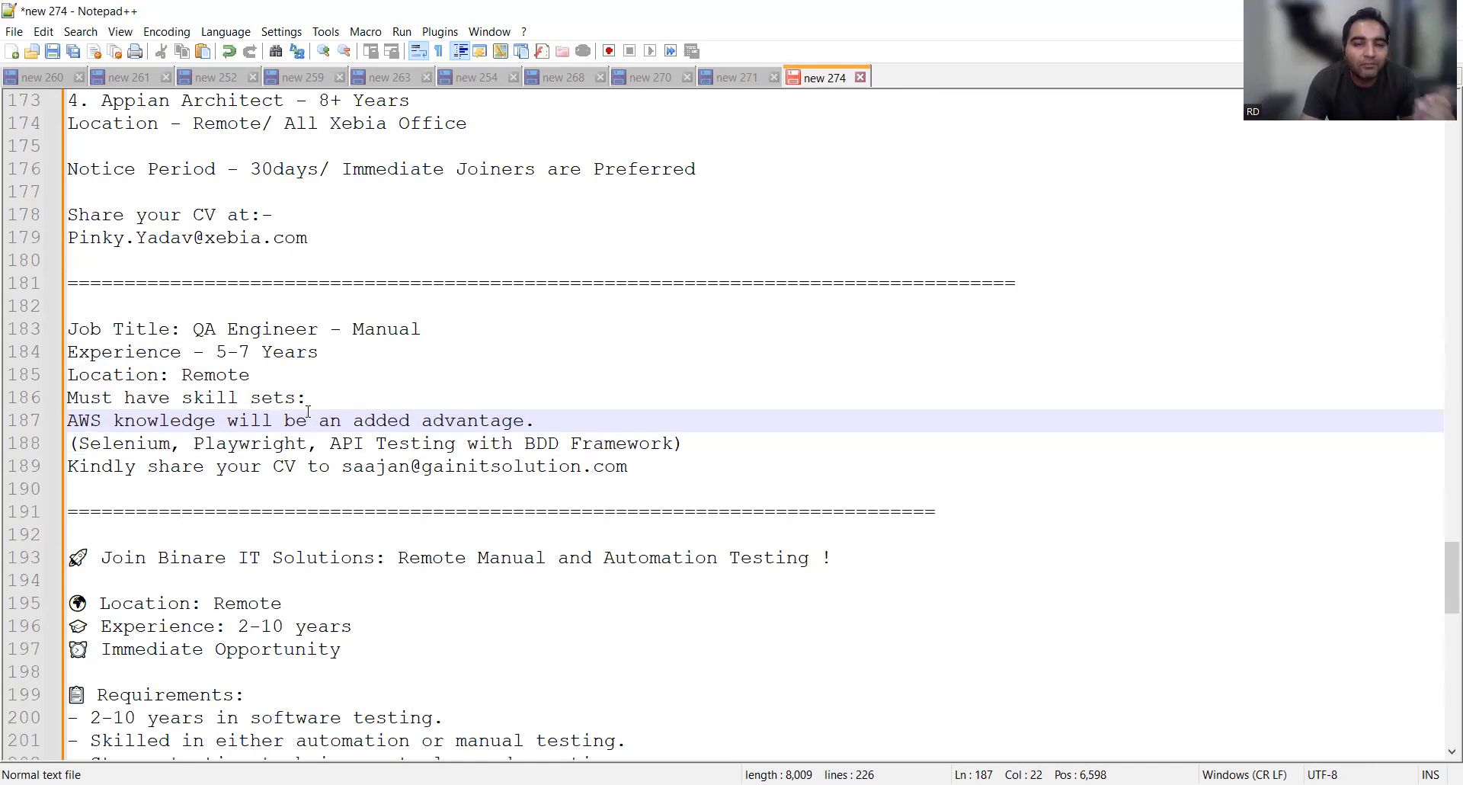
Highlight the Binare contact email, then scroll to the Bangalore and Renesan Software India listings.
scroll("down", 3)
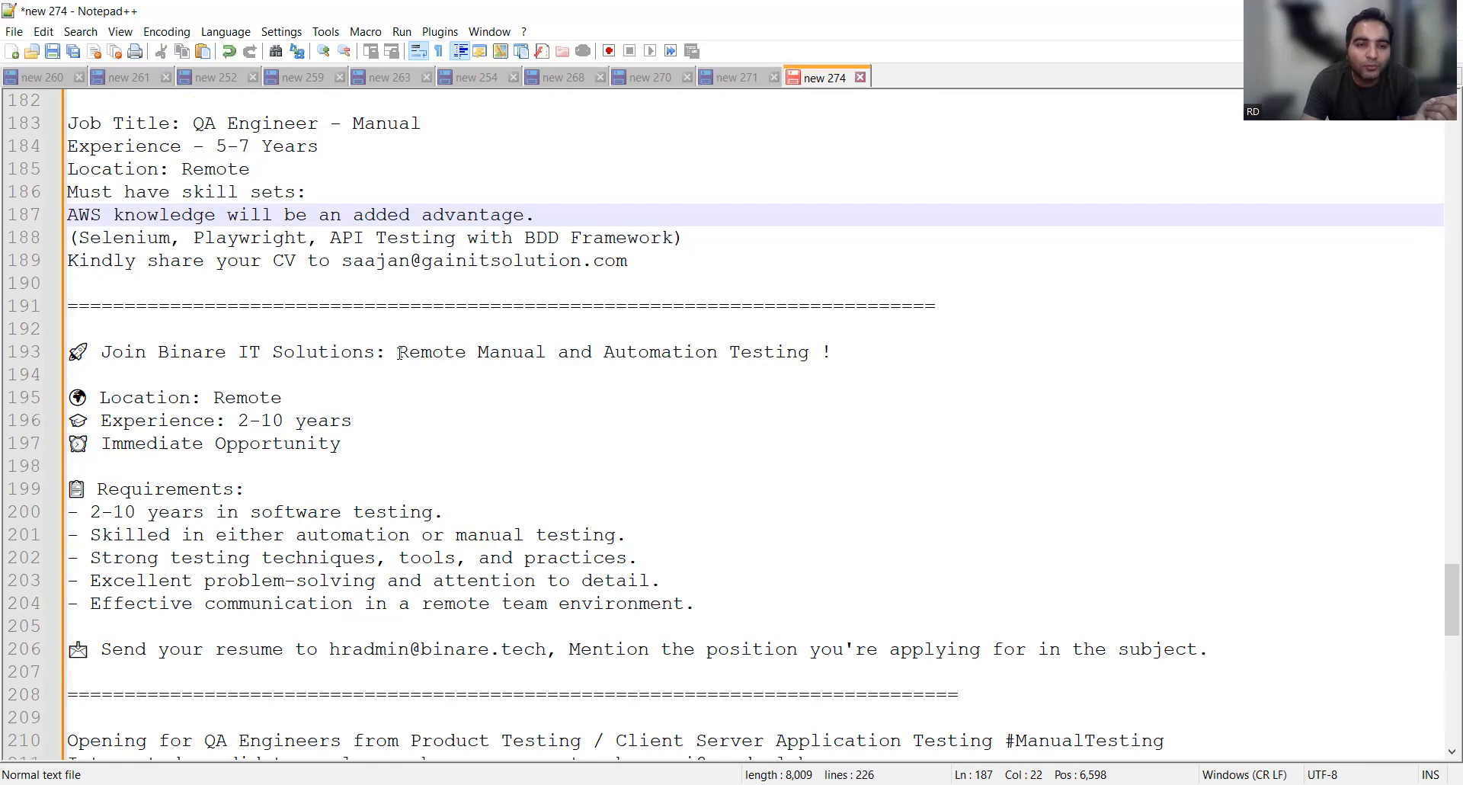
left_click(544, 648)
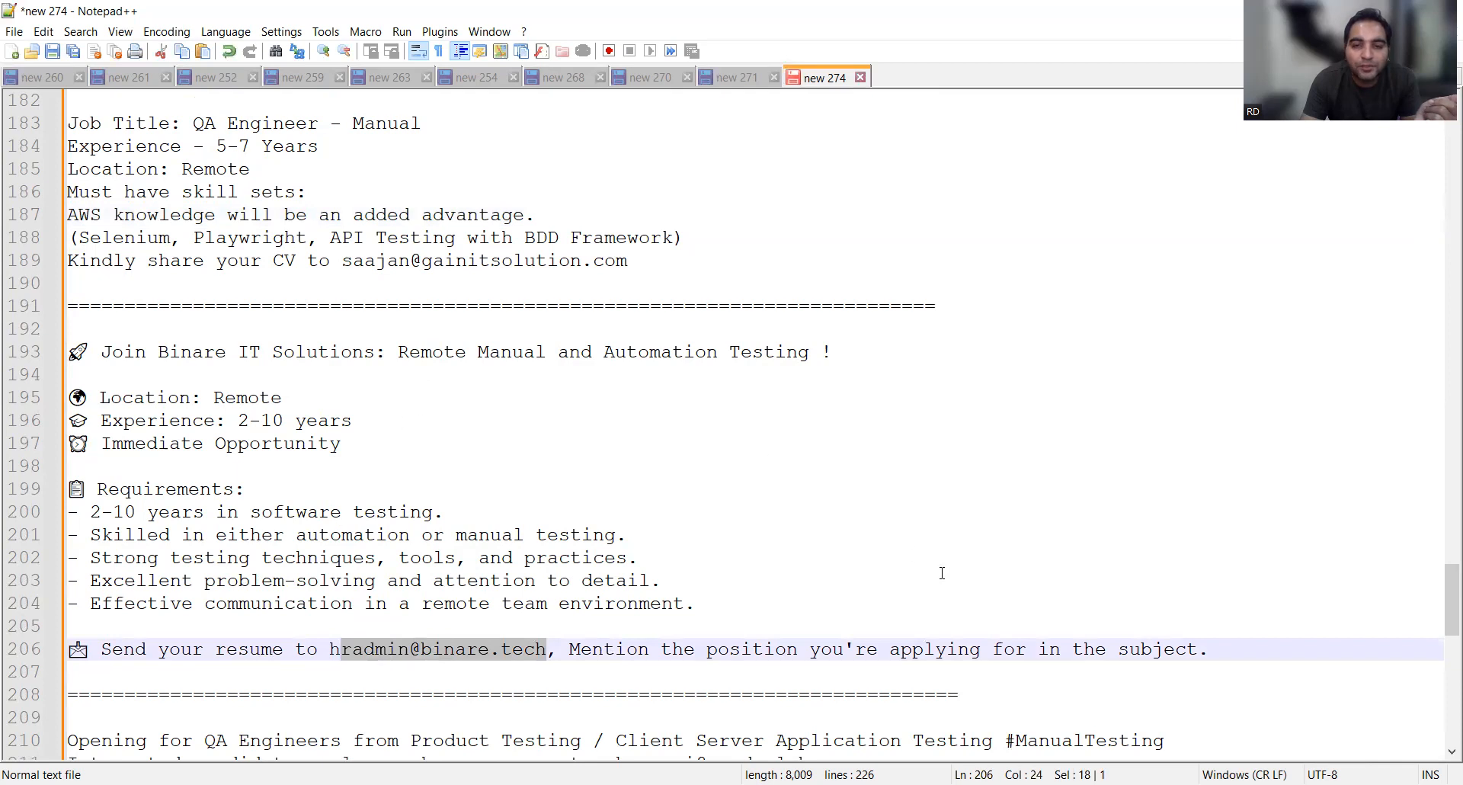
mouse_move(952, 582)
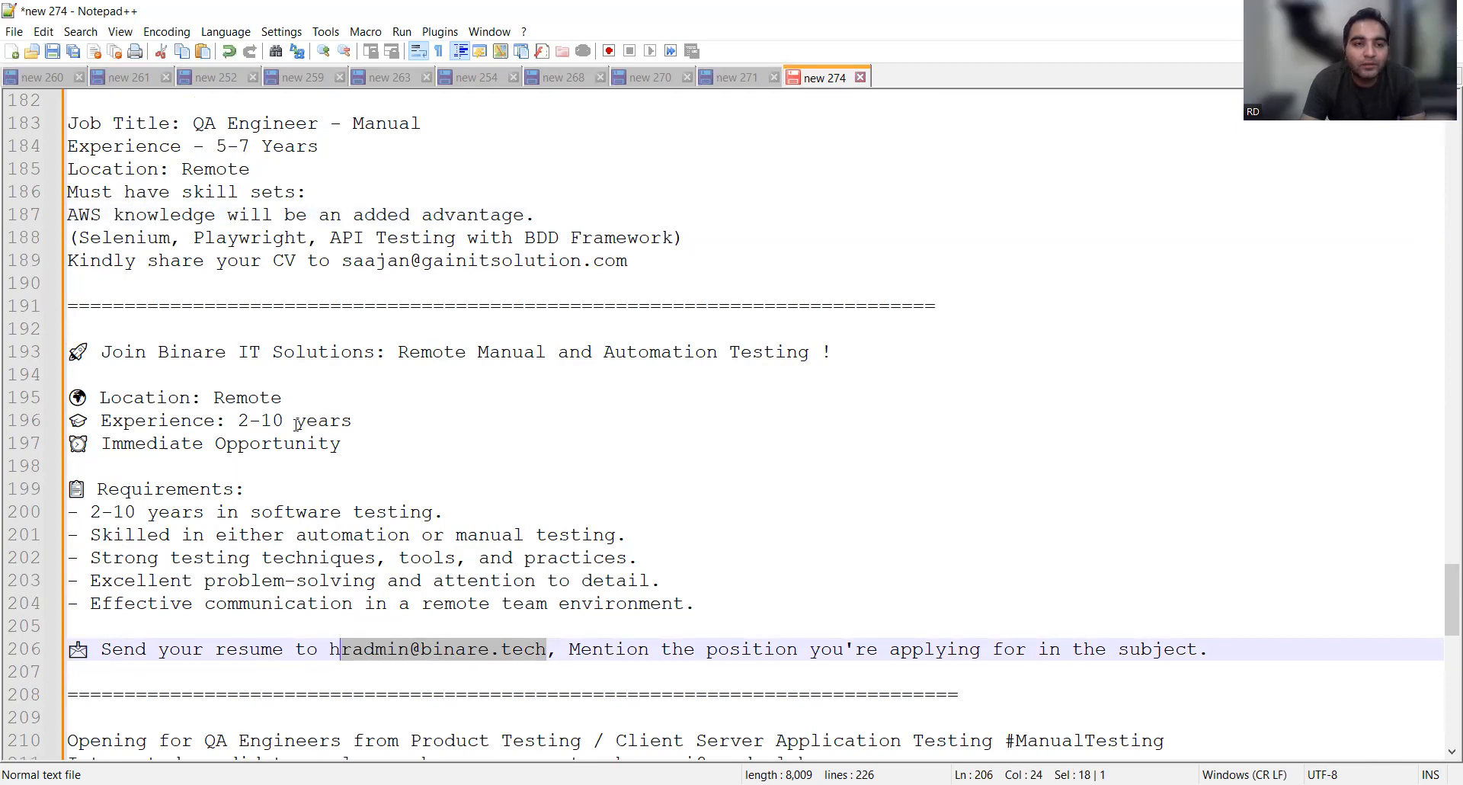
scroll("down", 3)
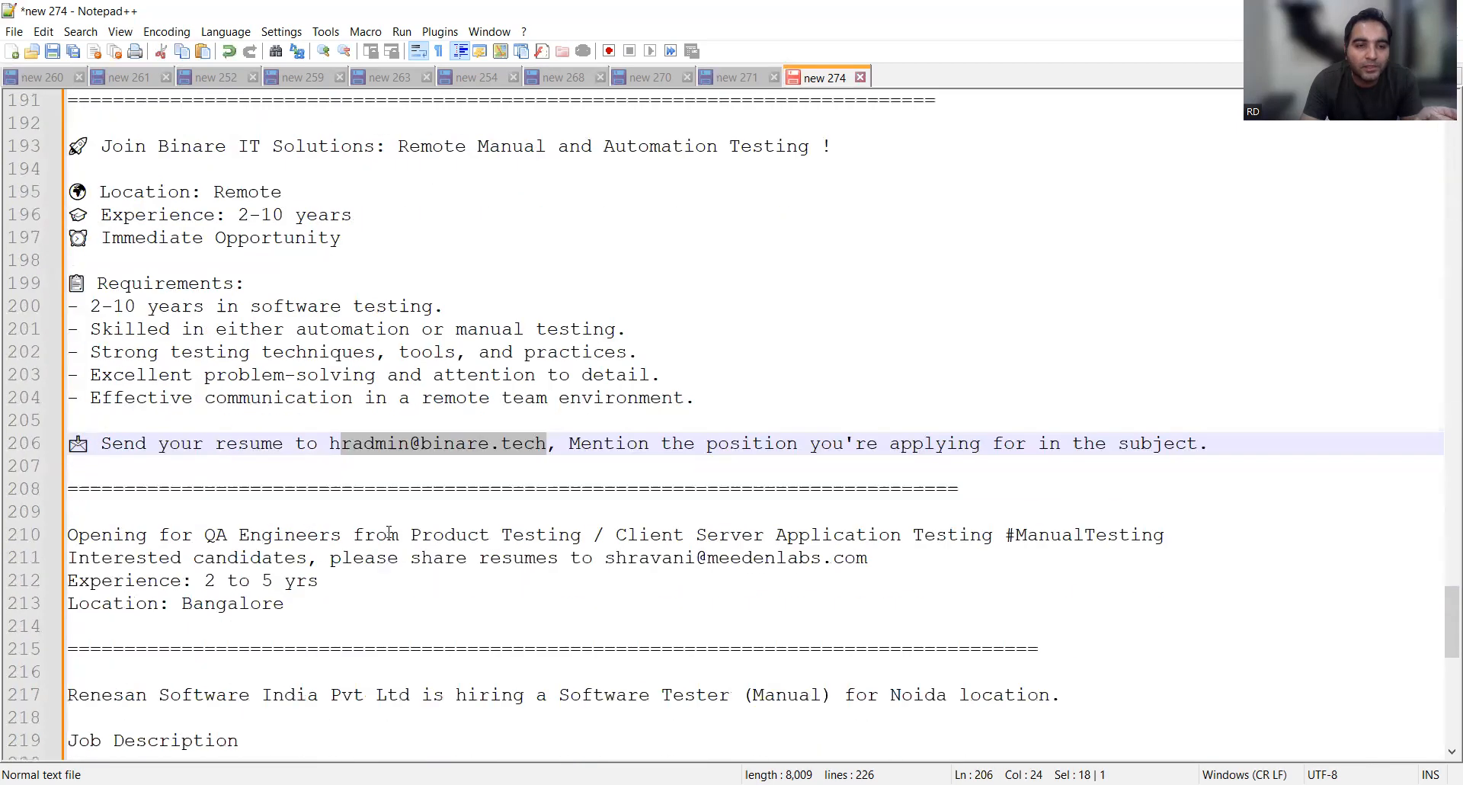
scroll("down", 3)
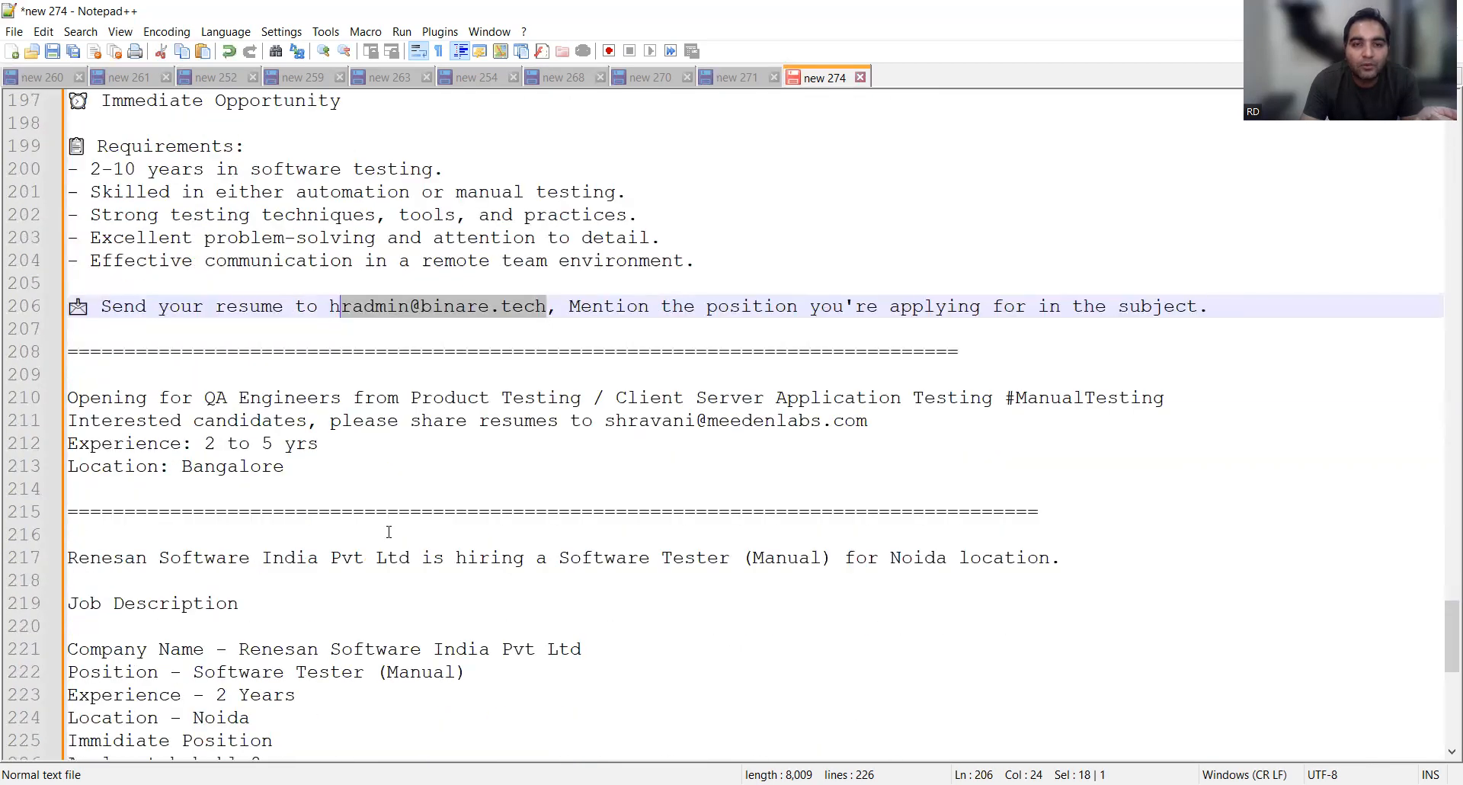